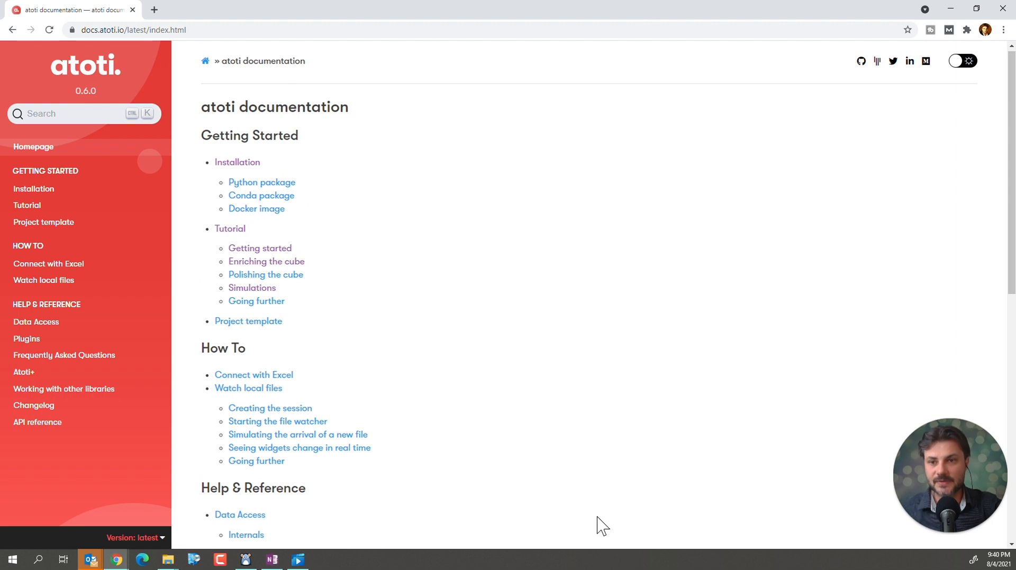
- Scroll through the mainW notebook's wine analysis outline
scroll(down, 3)
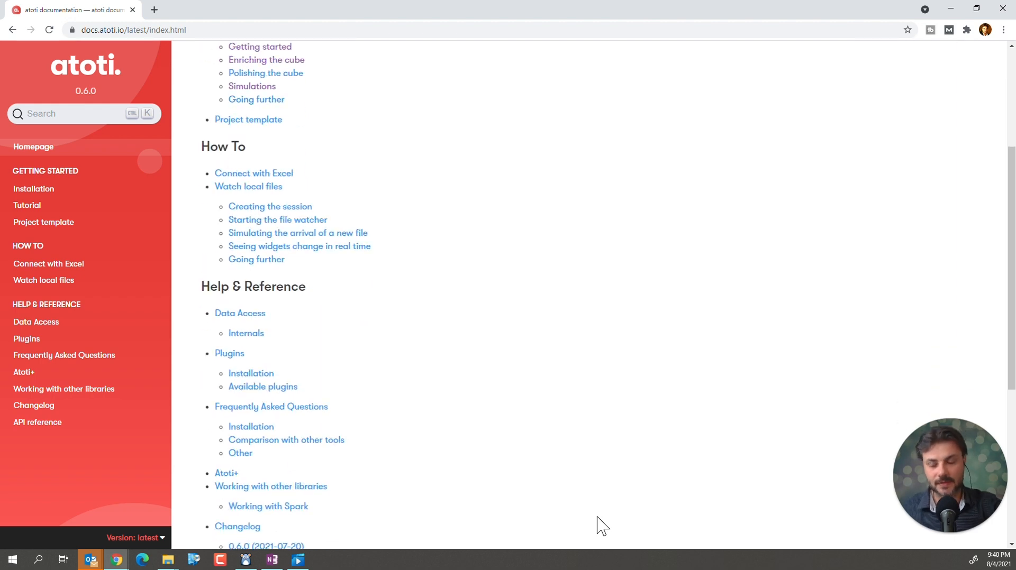
scroll(down, 3)
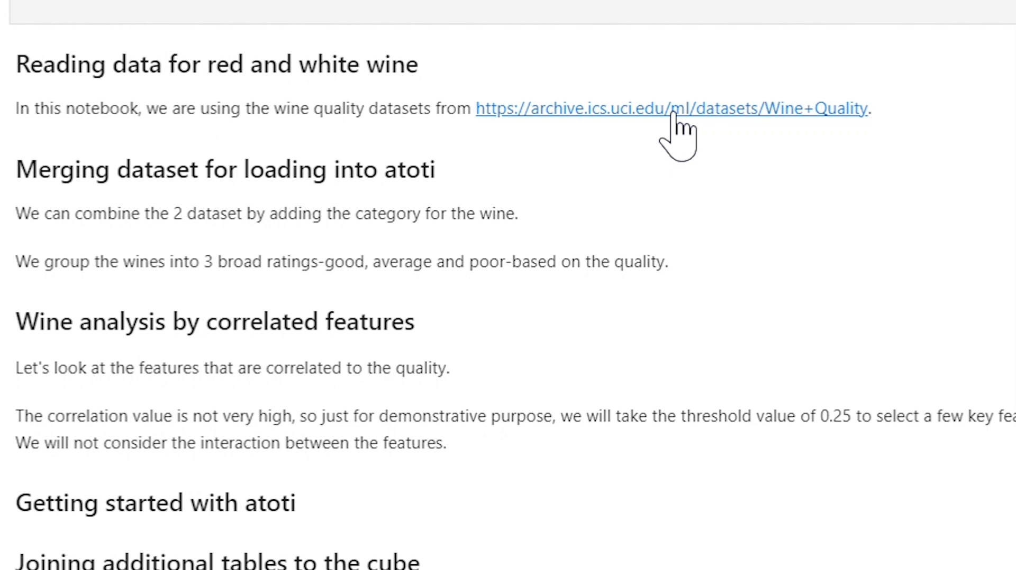
mouse_move(902, 114)
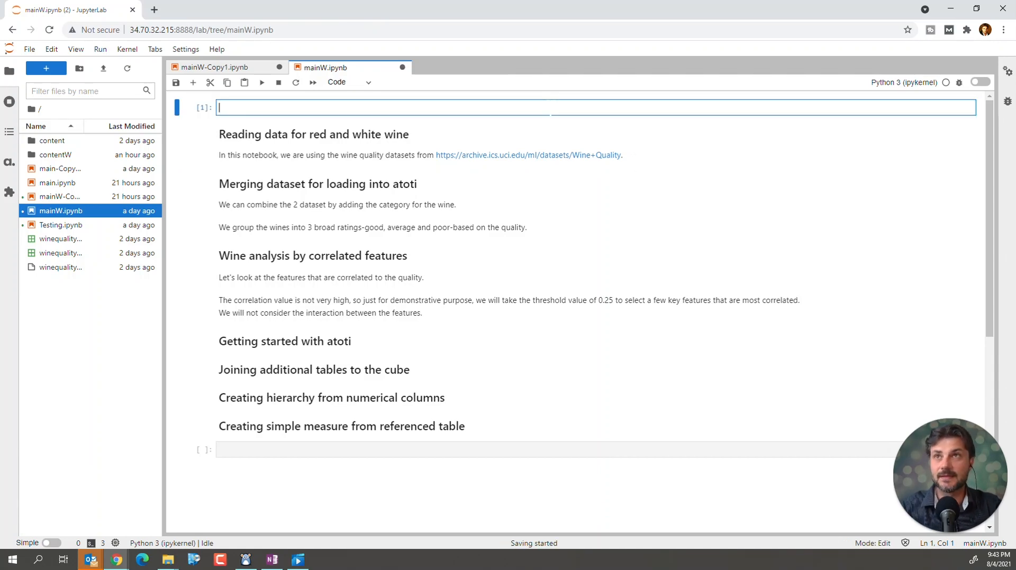
- Write the import atoti as tt statement starting the imports cell
text(import atoti as tt)
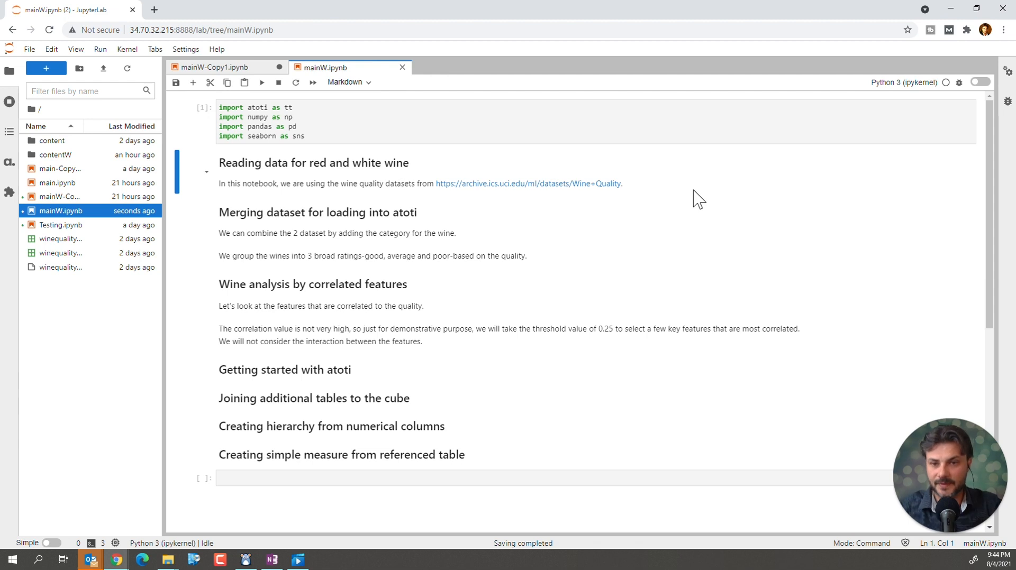
mouse_move(671, 195)
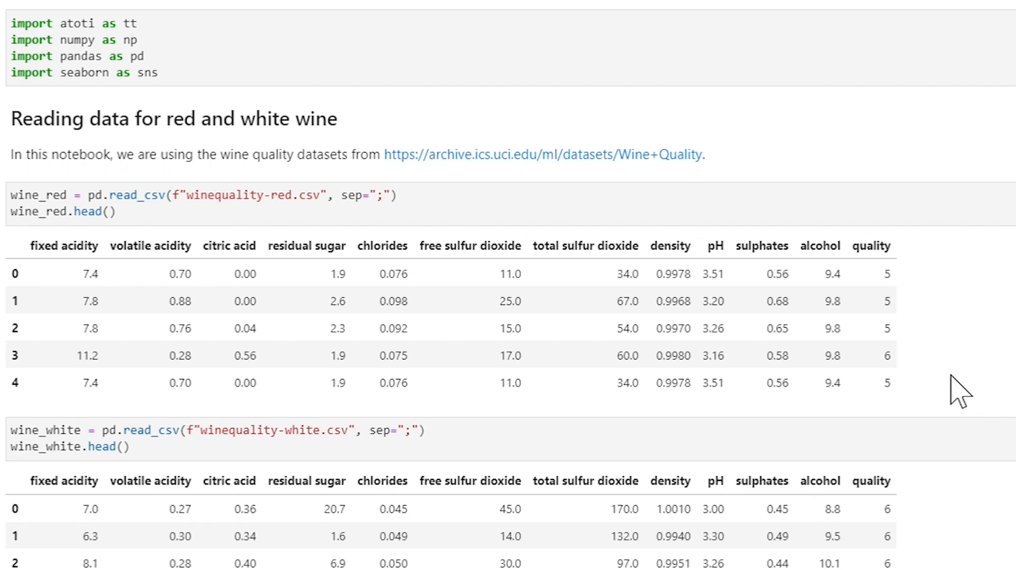
scroll(down, 3)
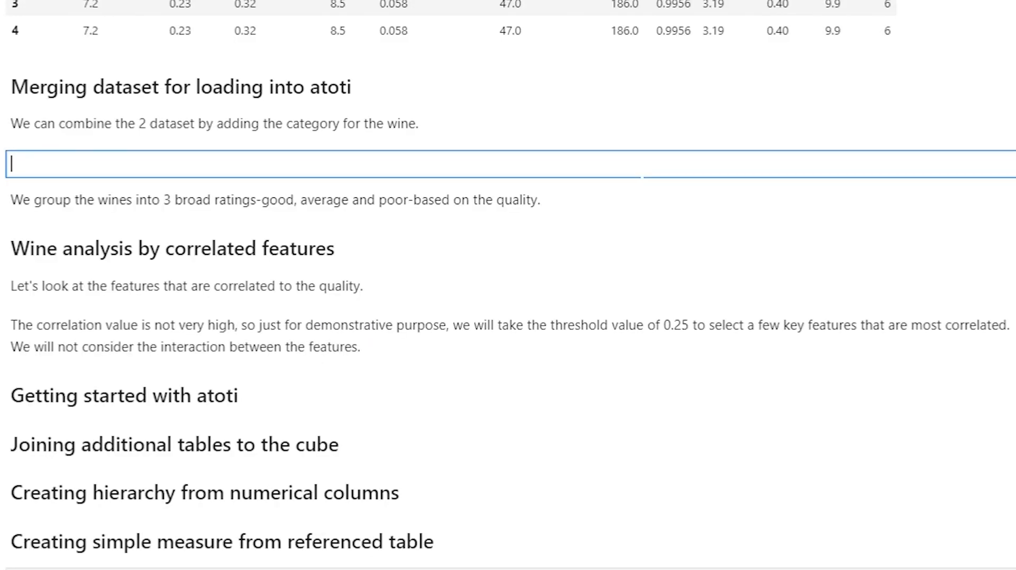
- Tag wine_red with category "Red" and continue the merging code on a new line
text(wine_red["category"] = "Red")
text(wine_white["category"] = "White")
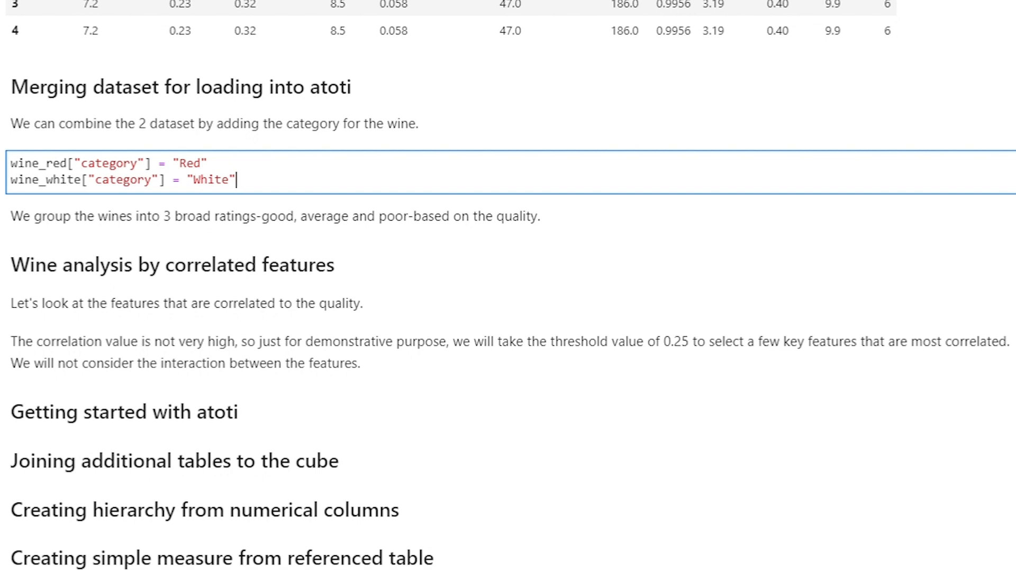
key(Enter)
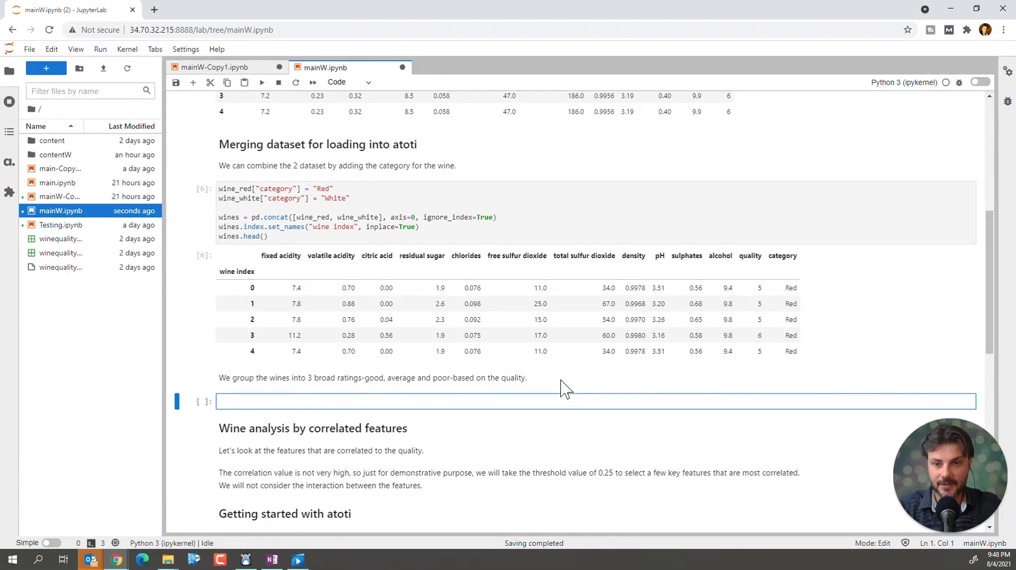
- Add wines["rating"] = "Good" assignment, run the rating cell and review the 6497-row output
text(wines["rating"] = "Good")
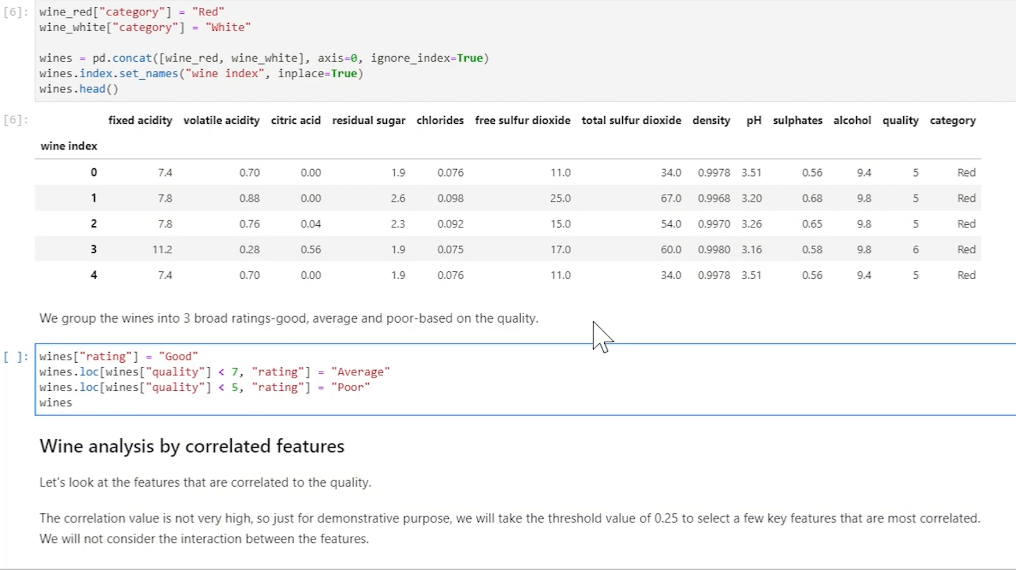
click(70, 403)
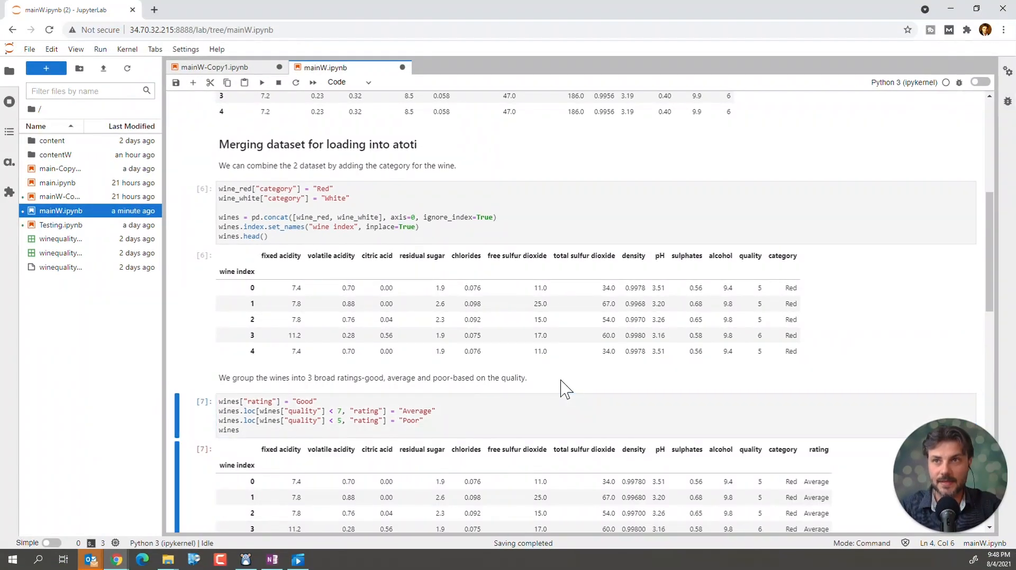
scroll(down, 3)
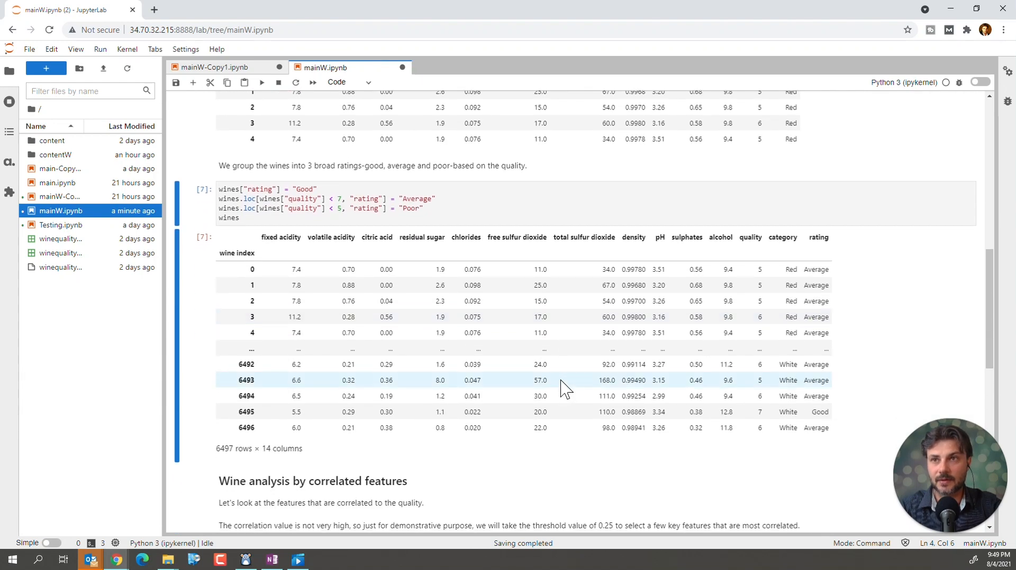
scroll(down, 3)
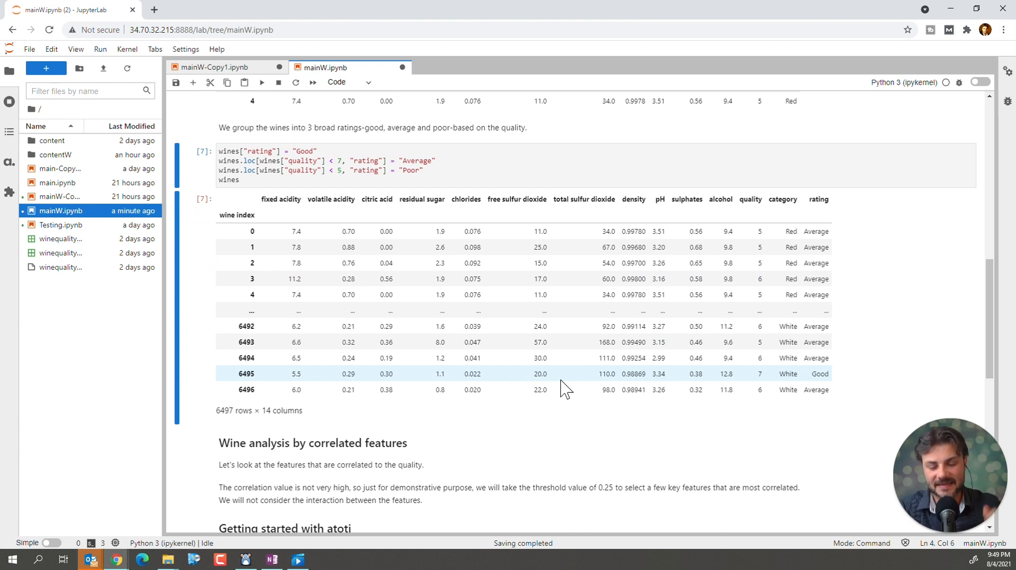
scroll(down, 3)
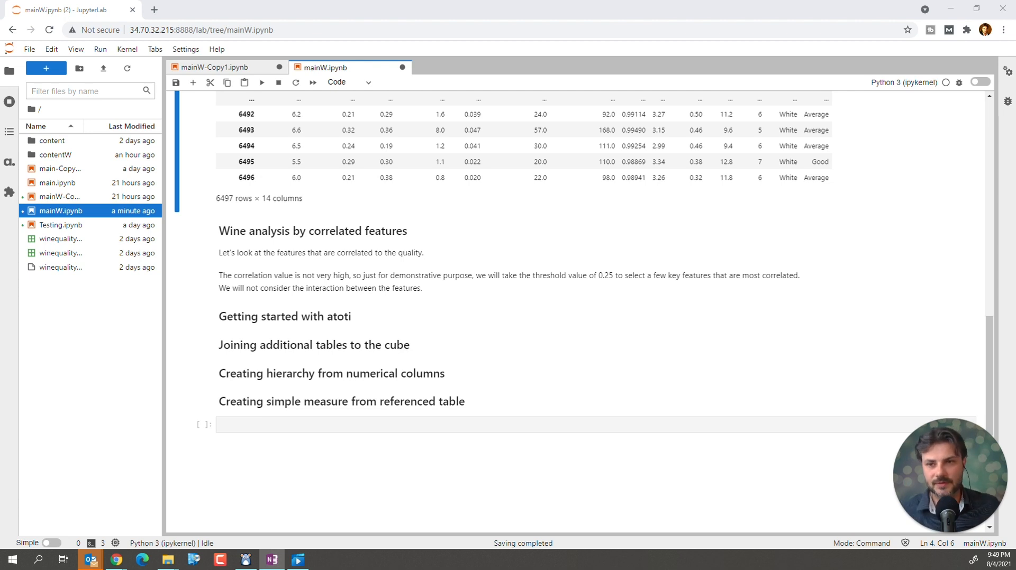
- Run the seaborn heatmap of wine_red.corr() and scroll to the rendered correlation plot
double_click(320, 253)
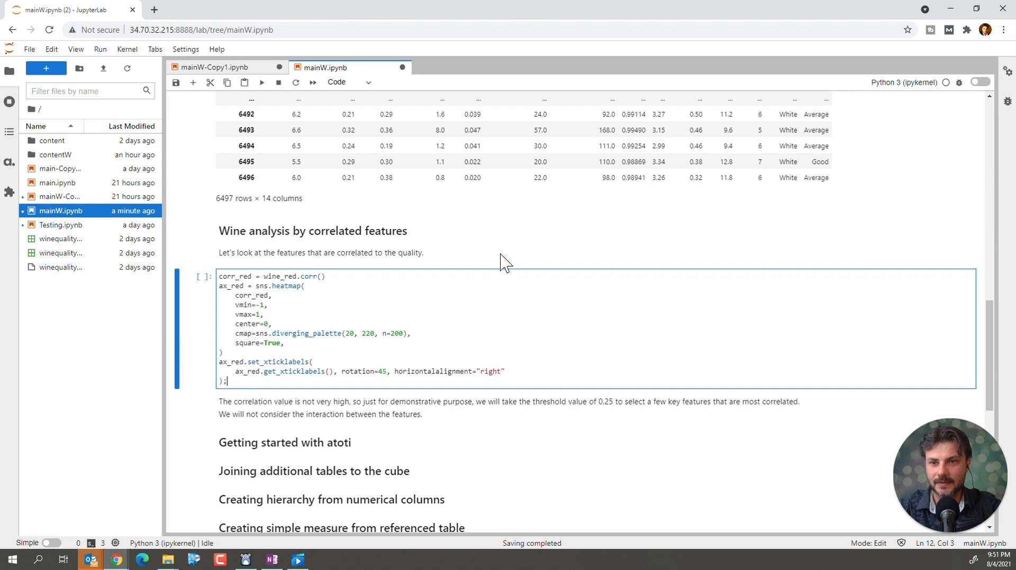
key(Shift+Enter)
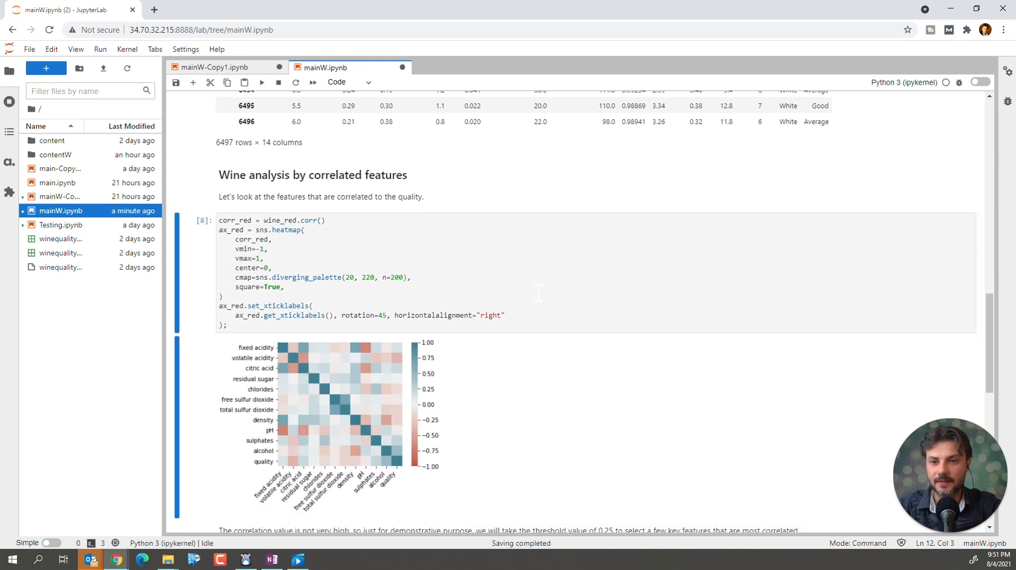
scroll(down, 3)
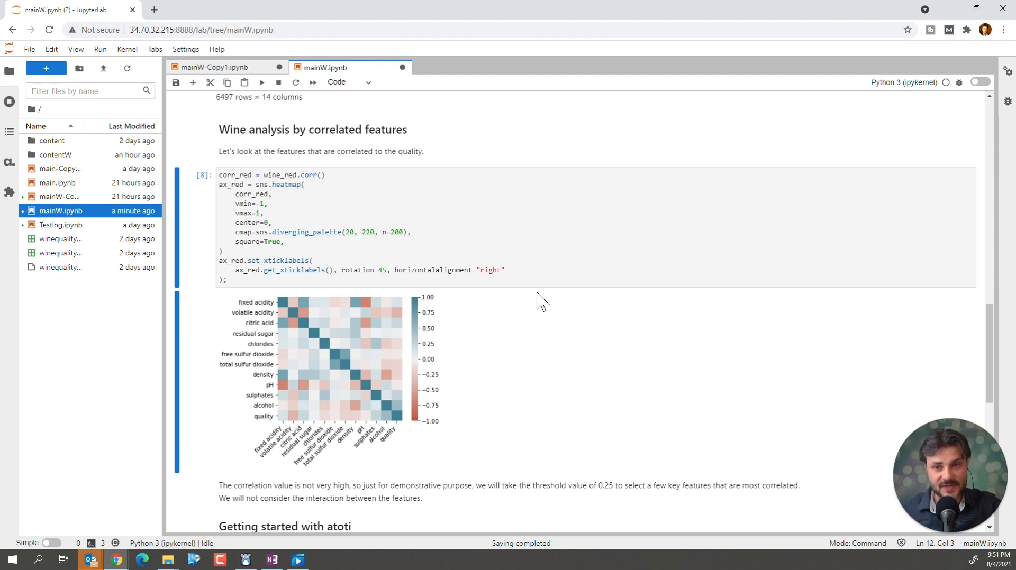
scroll(down, 3)
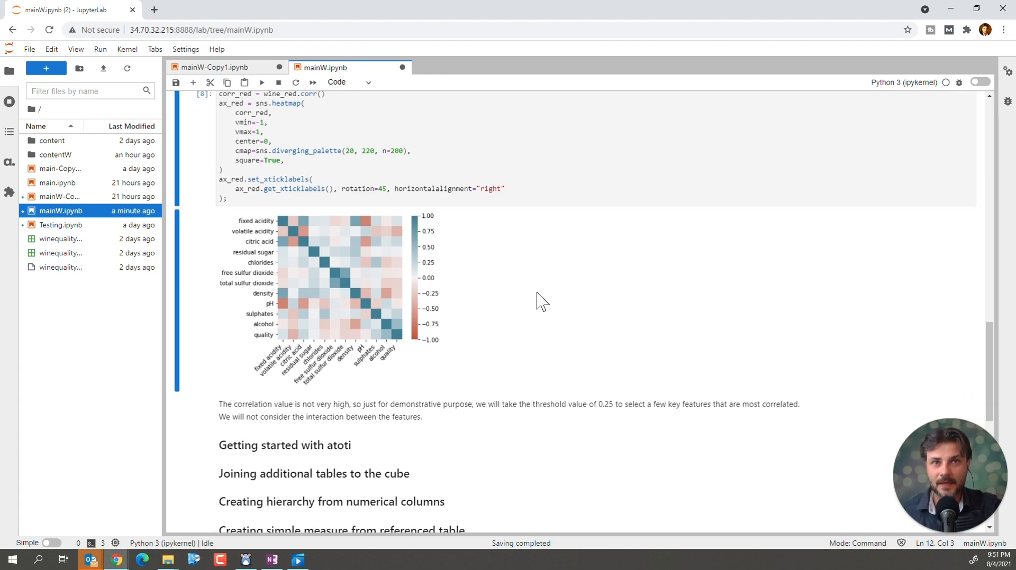
scroll(down, 3)
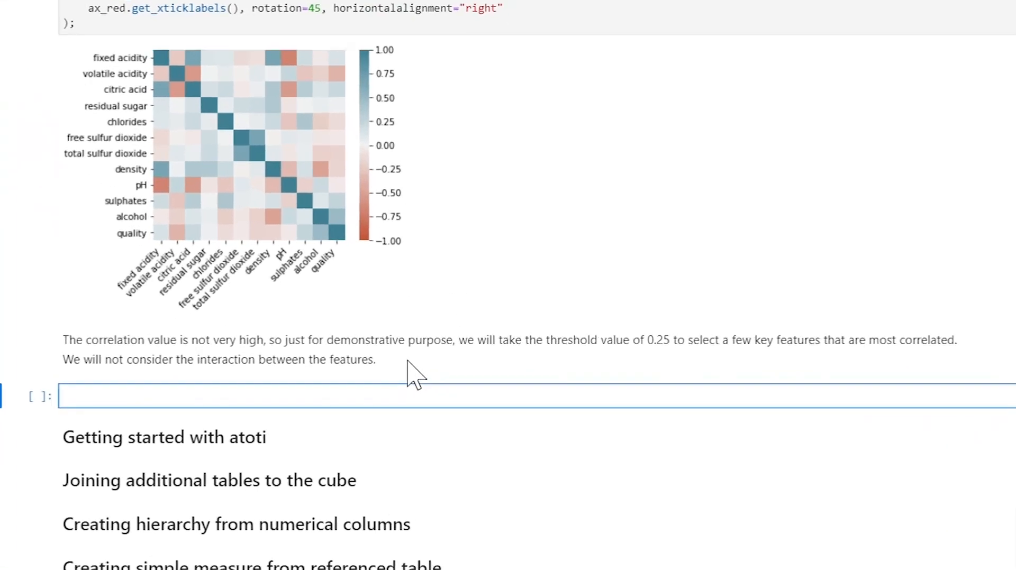
- Filter corr_red['quality'] for values above 0.25 or below -0.25 and list them
text(corr_red[(corr_red["quality"] > 0.25) | (corr_red["quality"] < -0.25)]["quality"])
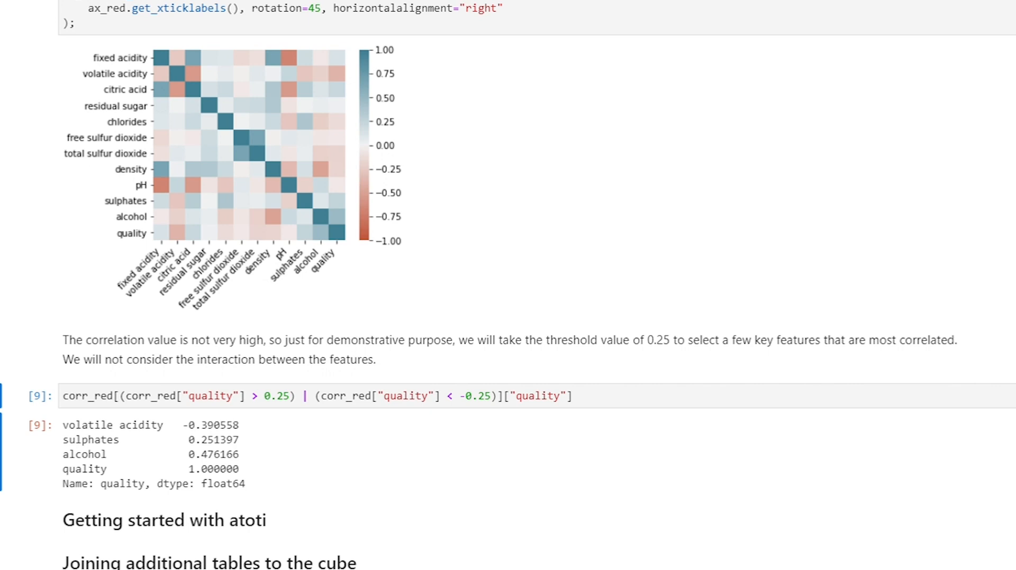
mouse_move(626, 398)
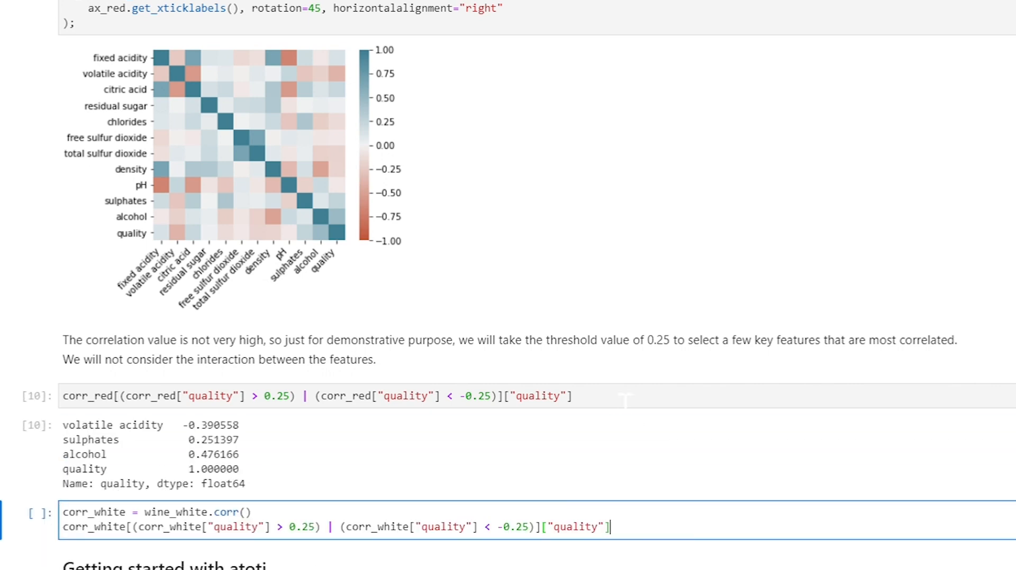
scroll(down, 3)
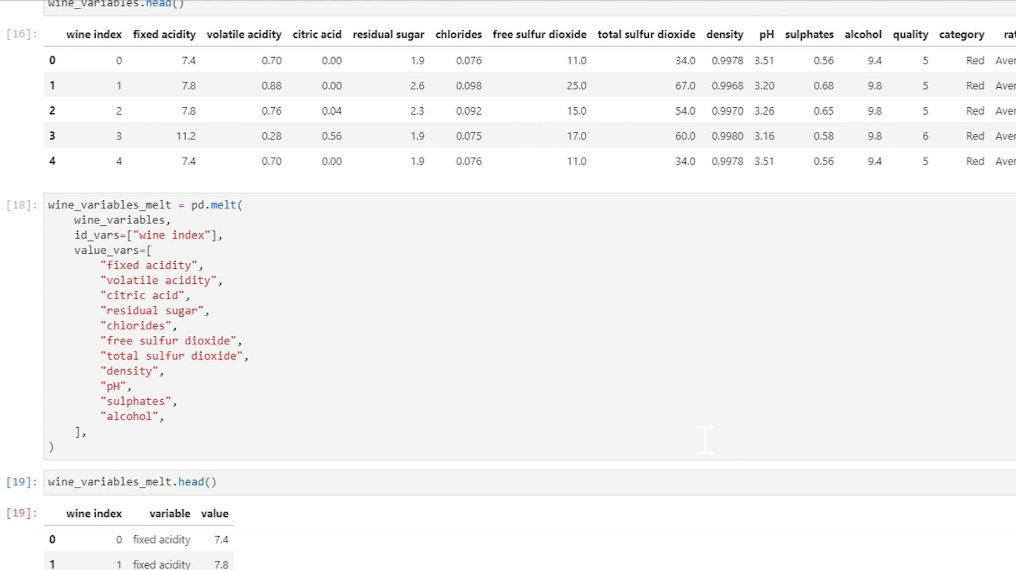
- Scroll to the melted wine_variables preview showing wine index, variable and value columns
scroll(down, 3)
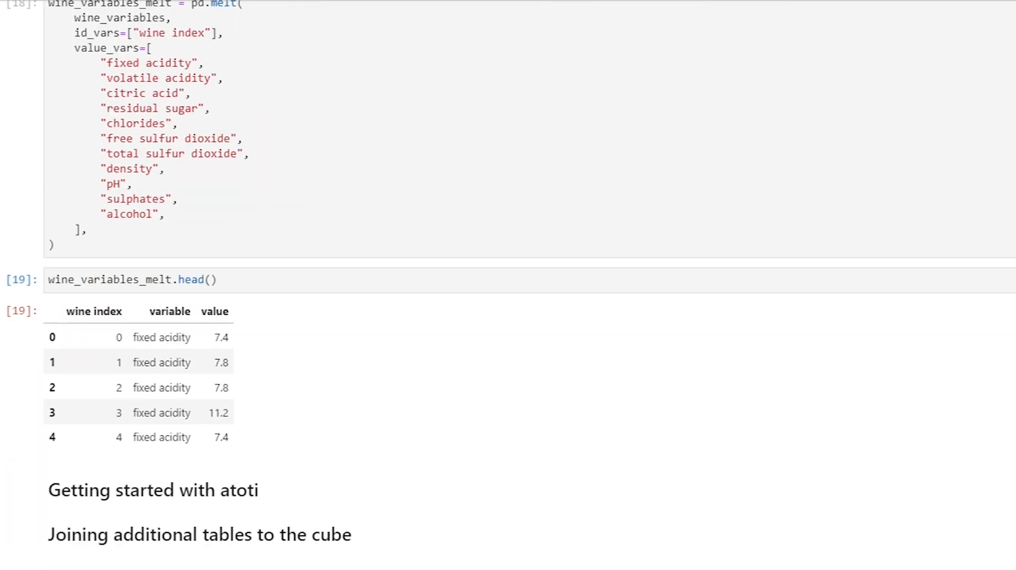
scroll(down, 3)
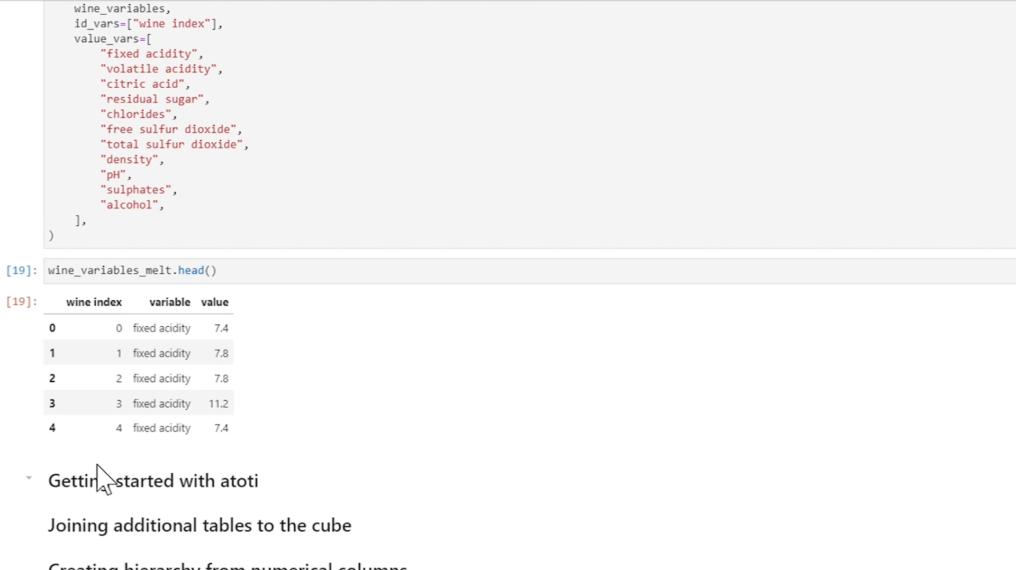
mouse_move(121, 490)
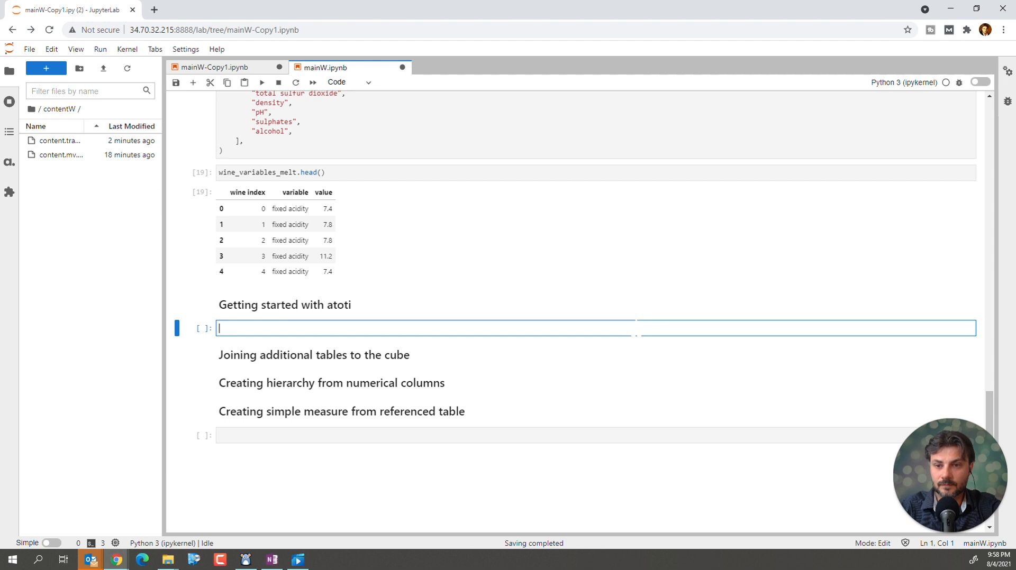
- Create the atoti session with user_content_storage './contentA'
text(session = tt.create_session(config={"user_content_storage": "./contentA"}))
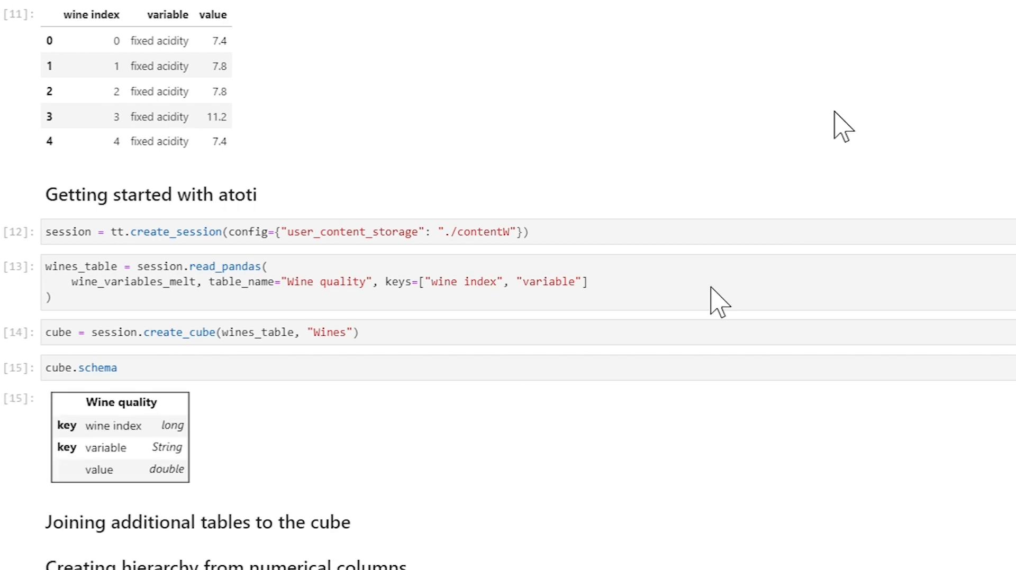
scroll(down, 3)
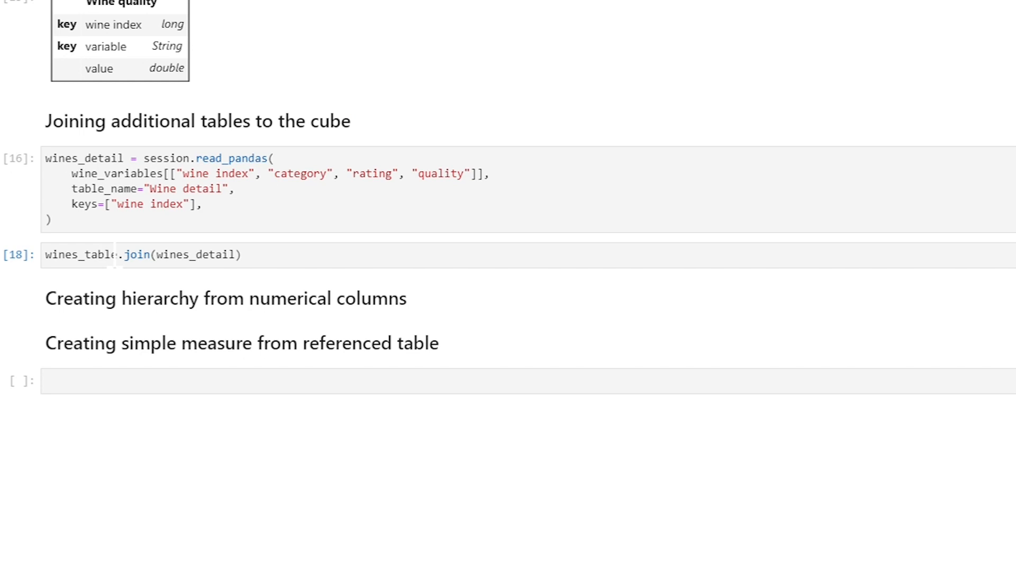
- Display cube.schema for the joined tables and write session.visualize("Wine characteristics comparison")
text(cube.schema)
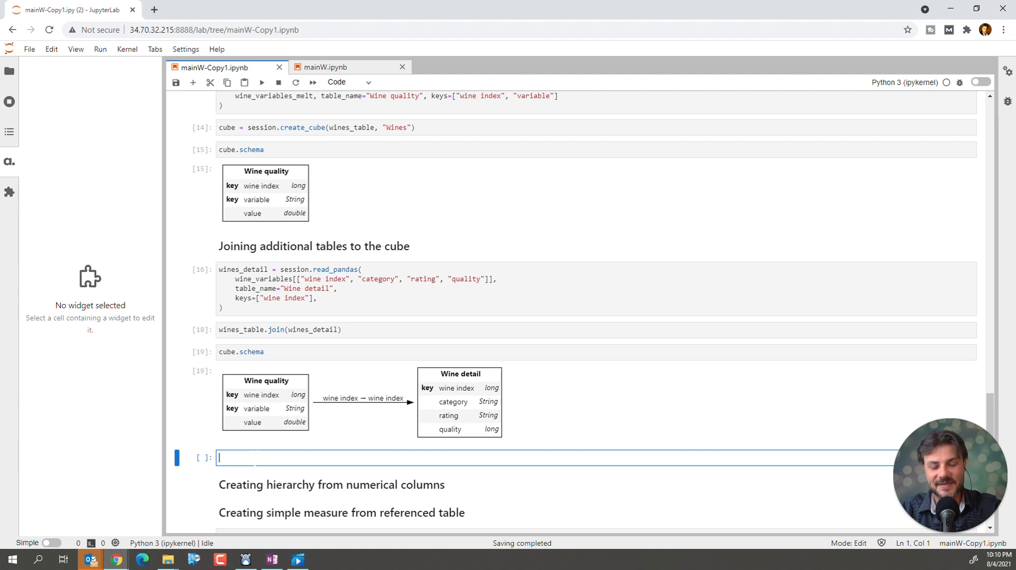
text(session.\isualize("Wine characteristics comparison"))
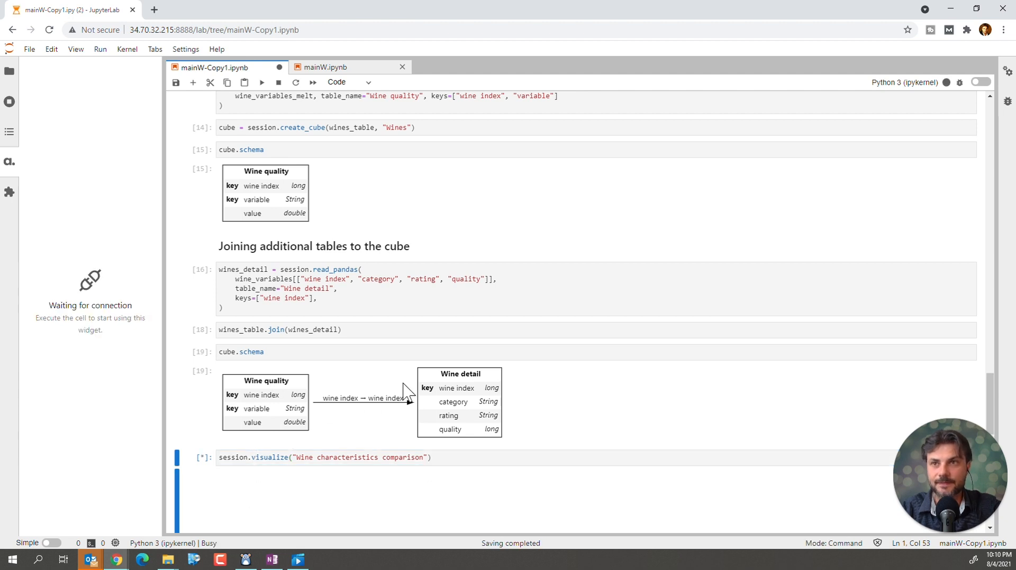
- Run the visualize cell to create the empty Wine characteristics comparison widget
click(263, 83)
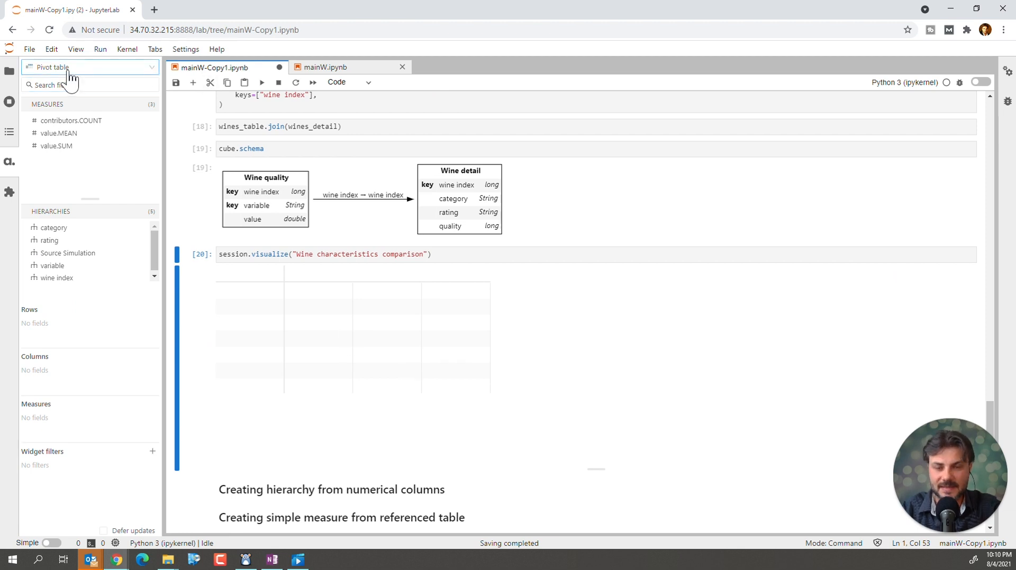
- Switch the Wine characteristics comparison widget from pivot table to Clustered columns
click(90, 68)
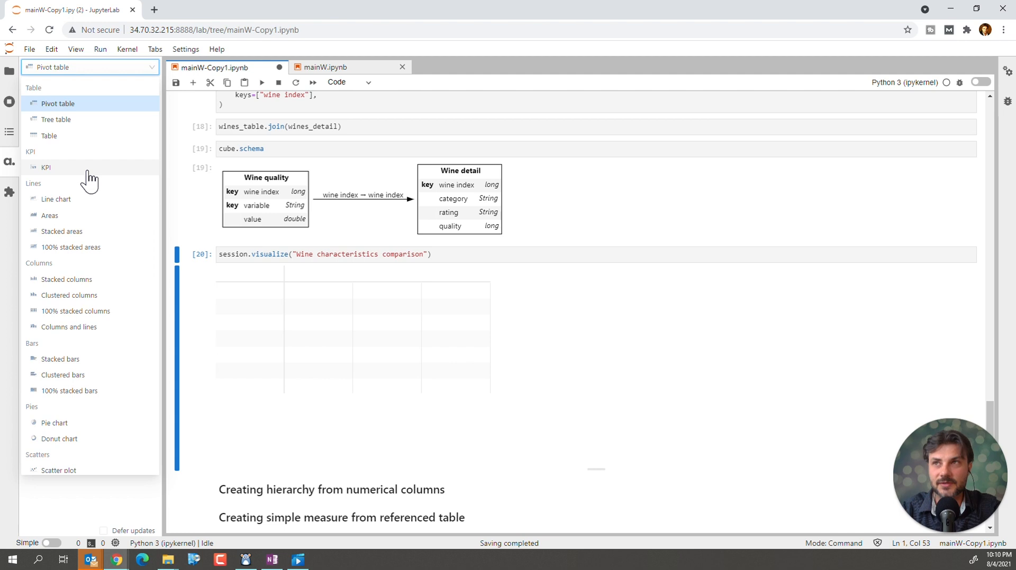
mouse_move(78, 241)
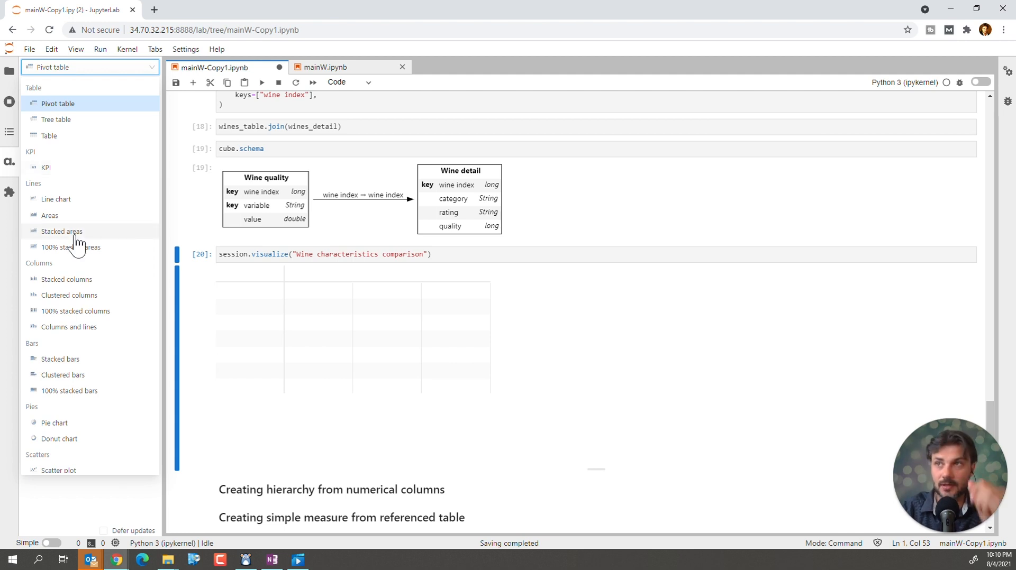
click(70, 295)
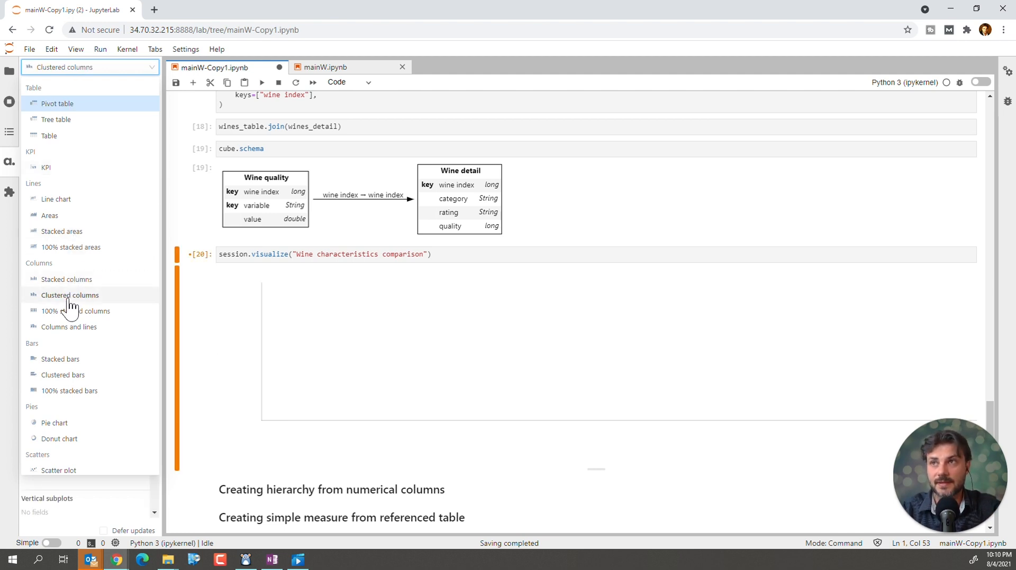
click(70, 295)
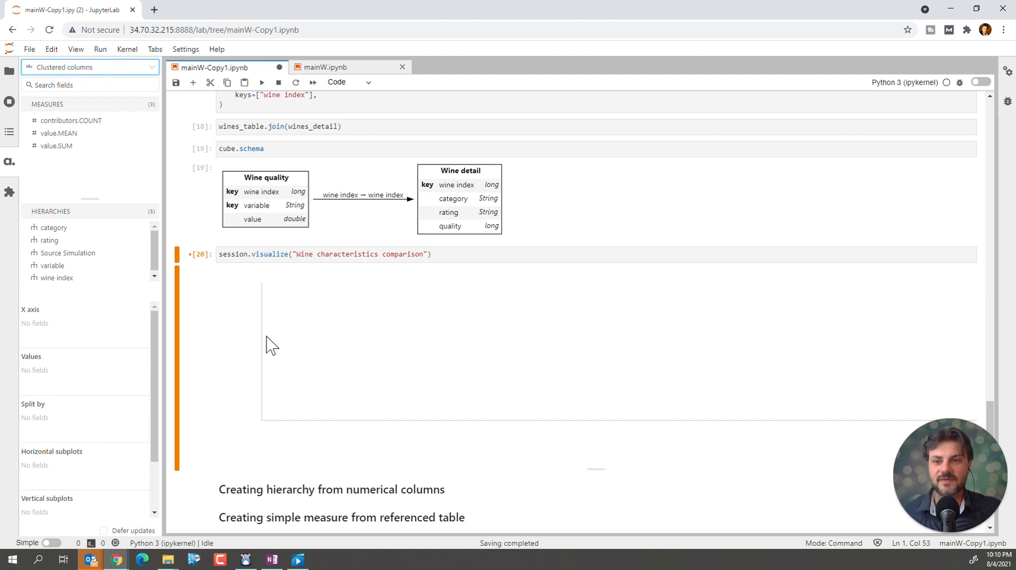
mouse_move(52, 266)
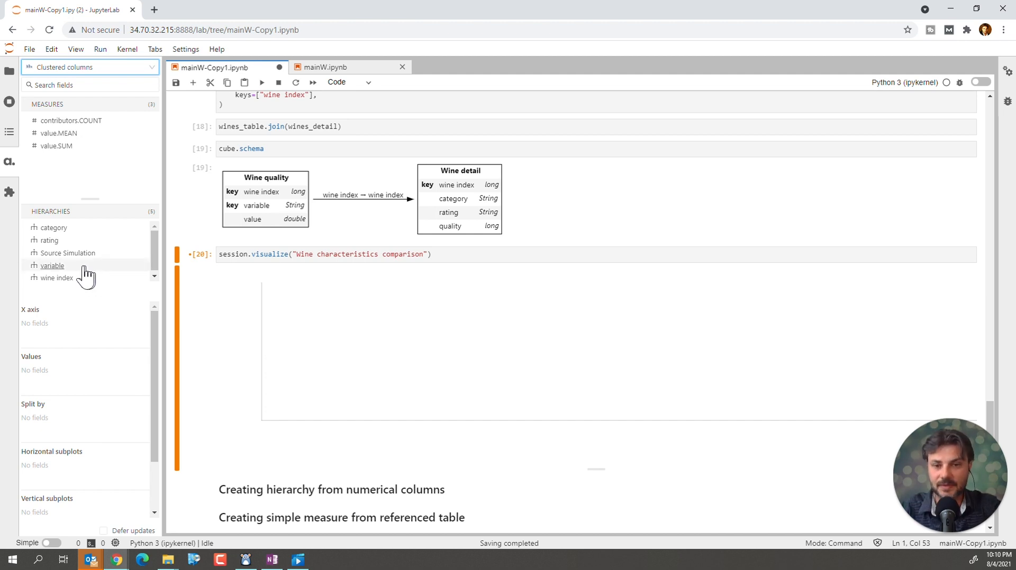
- Place the variable hierarchy on the clustered column chart's X axis
drag(51, 266, 65, 330)
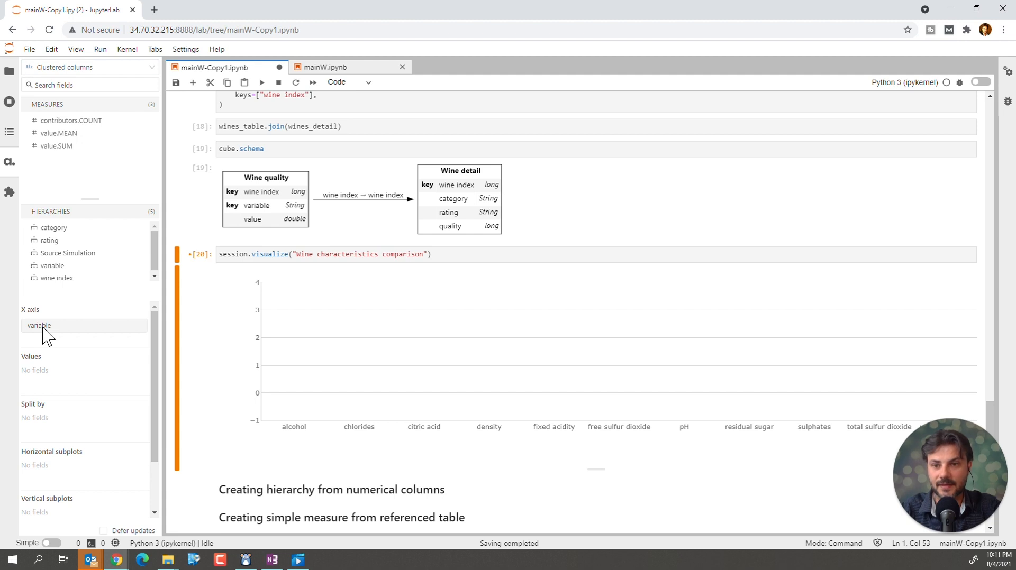
mouse_move(55, 151)
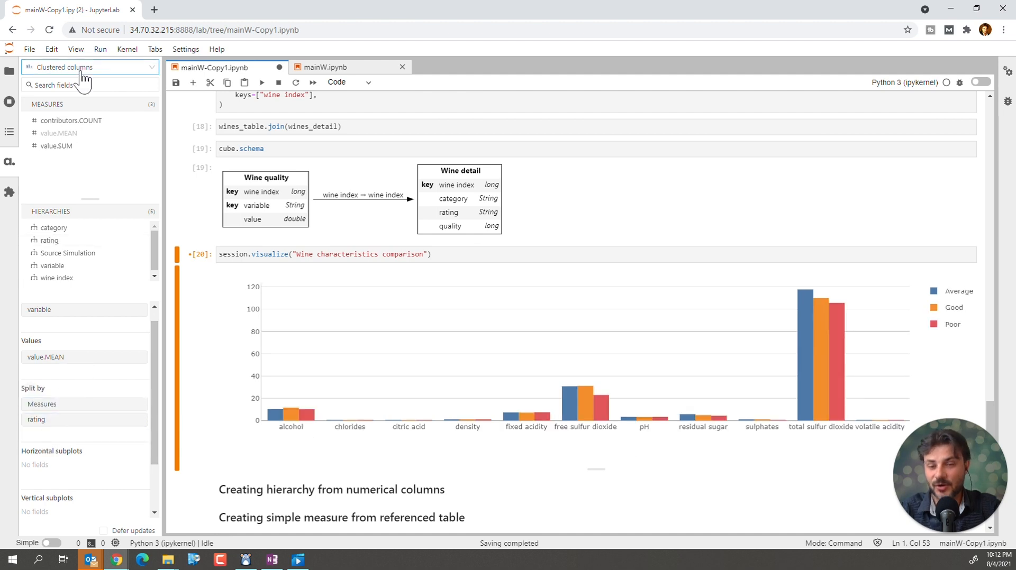
click(90, 68)
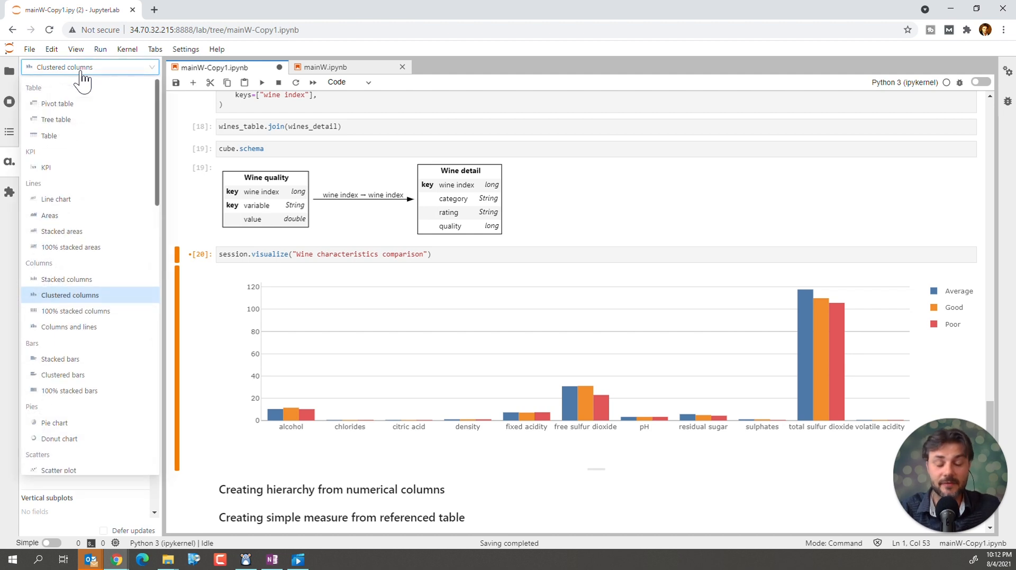
mouse_move(79, 320)
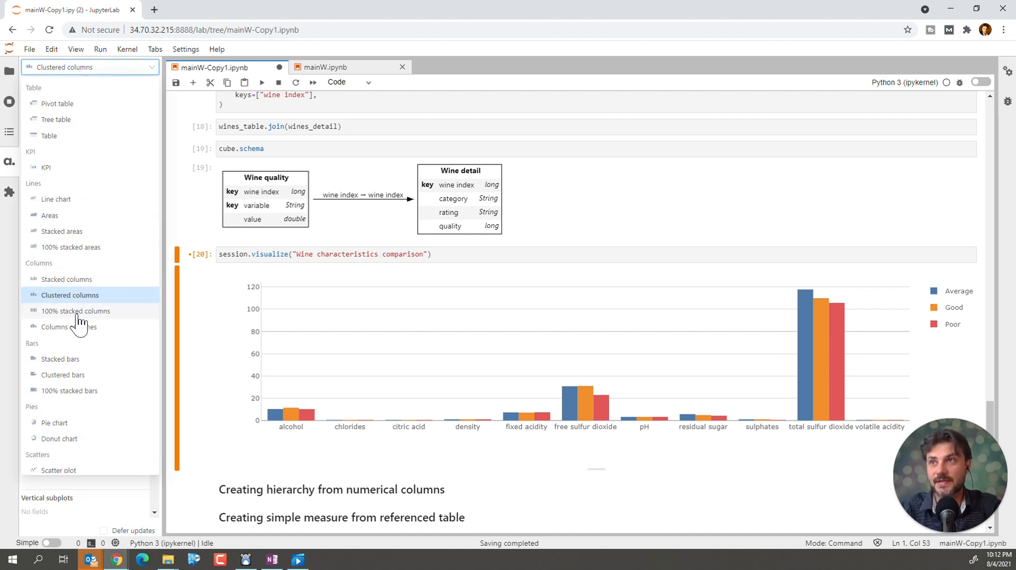
click(75, 311)
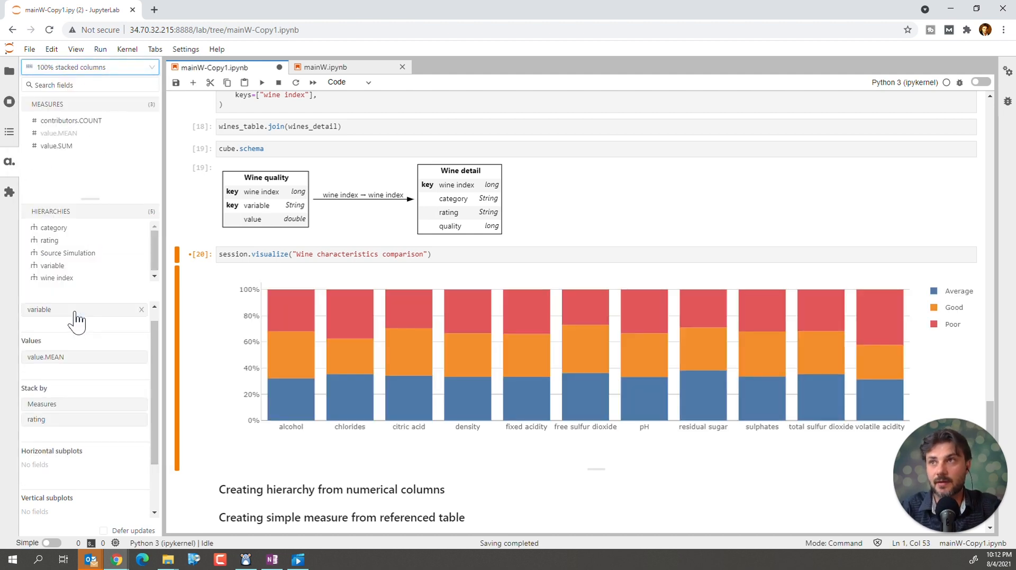
click(90, 67)
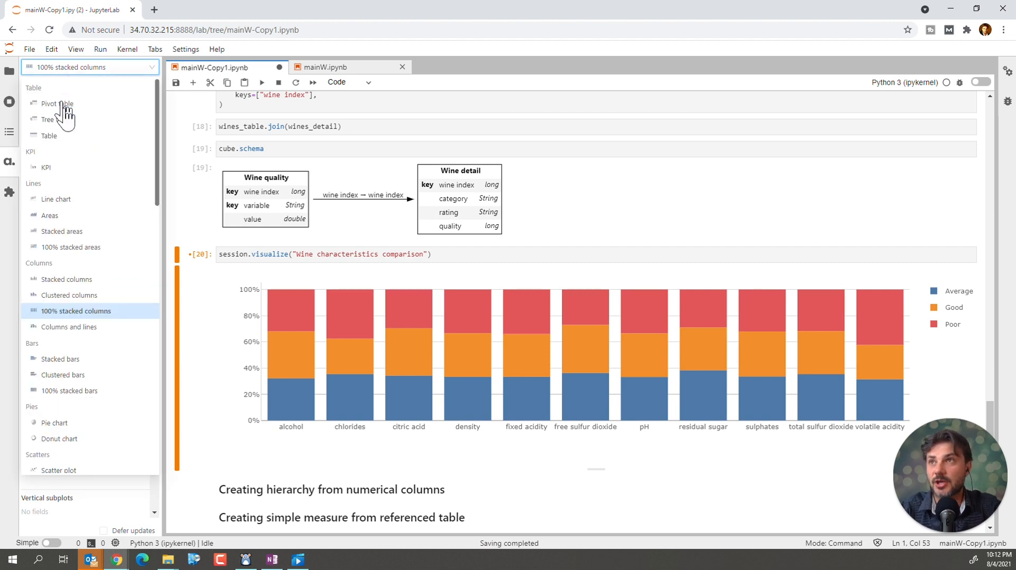
click(55, 196)
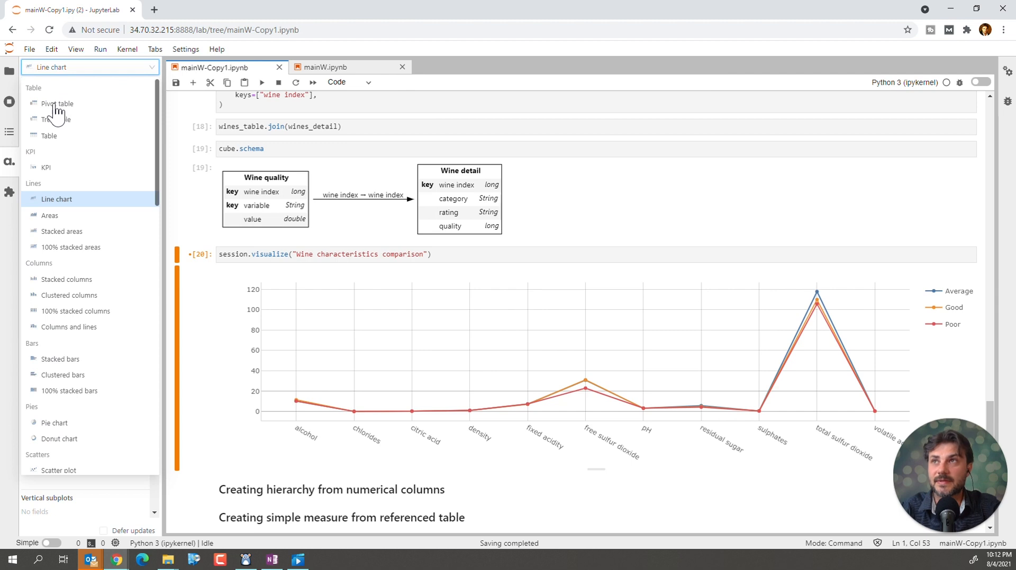
click(58, 104)
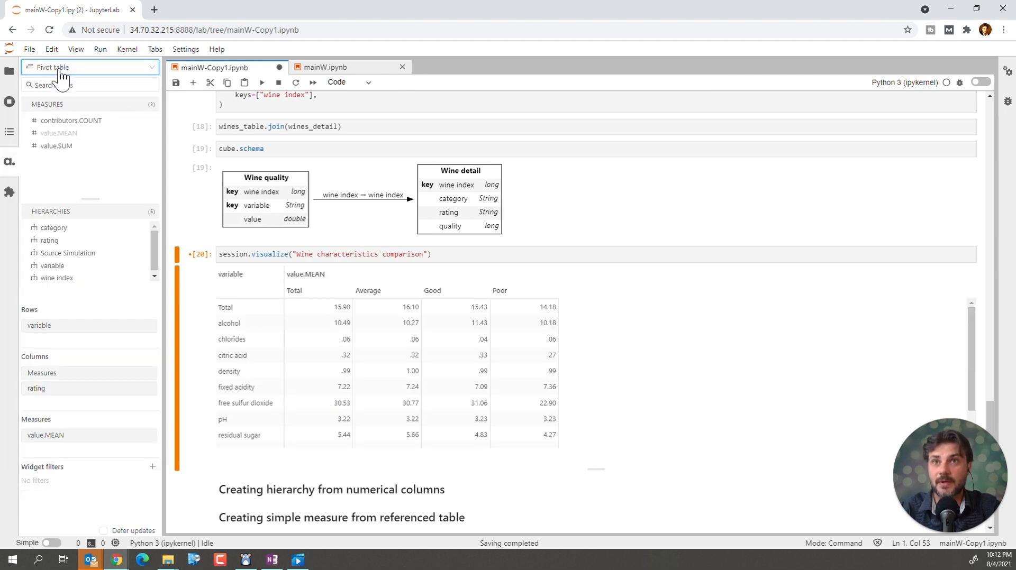
click(90, 68)
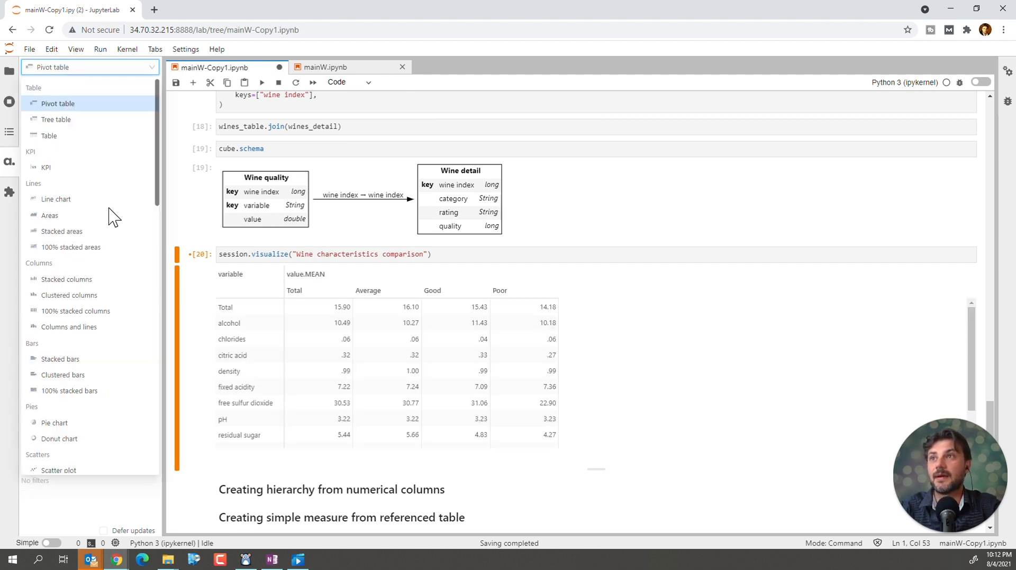
mouse_move(97, 210)
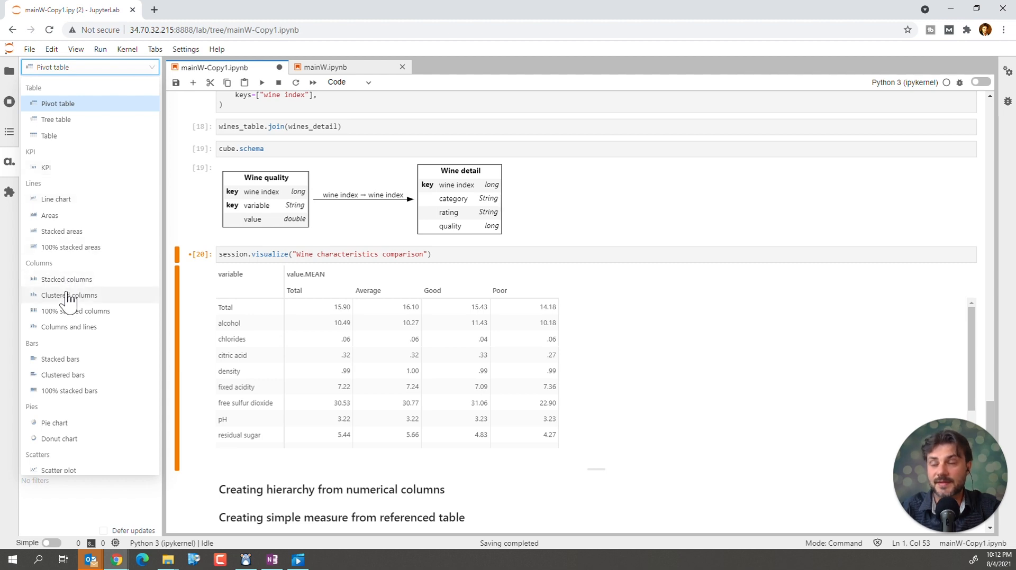
click(68, 295)
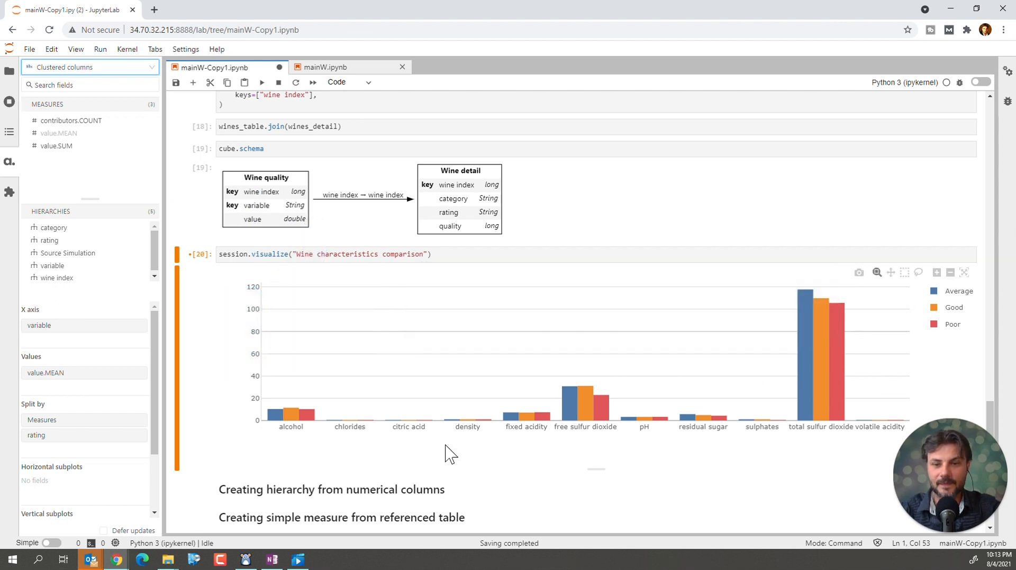
- Create the value hierarchy and list the cube's hierarchies with h
scroll(down, 3)
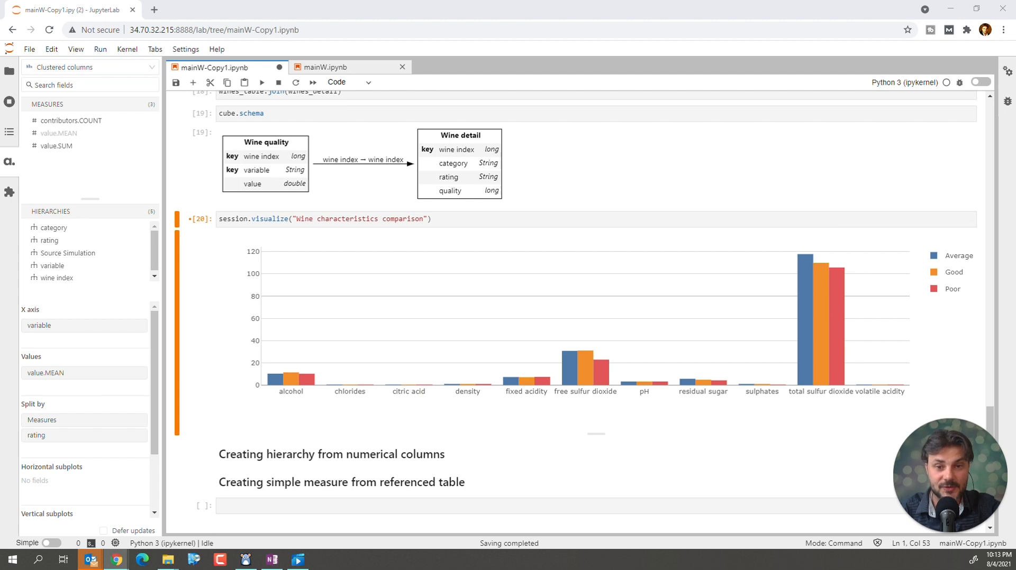
mouse_move(481, 471)
text(h["value"] = [wines_table["value"]])
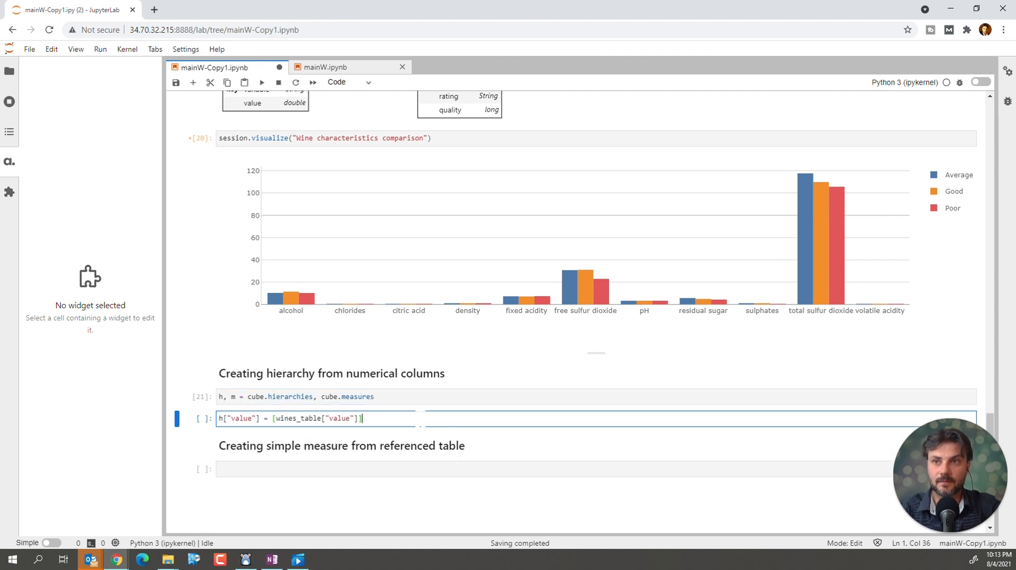
key(Shift+Enter)
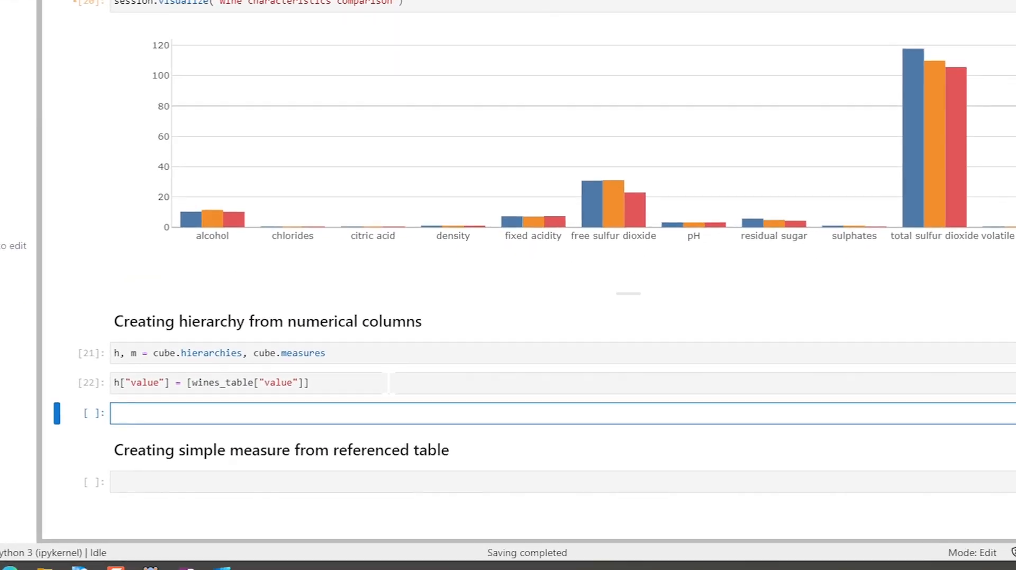
text(h)
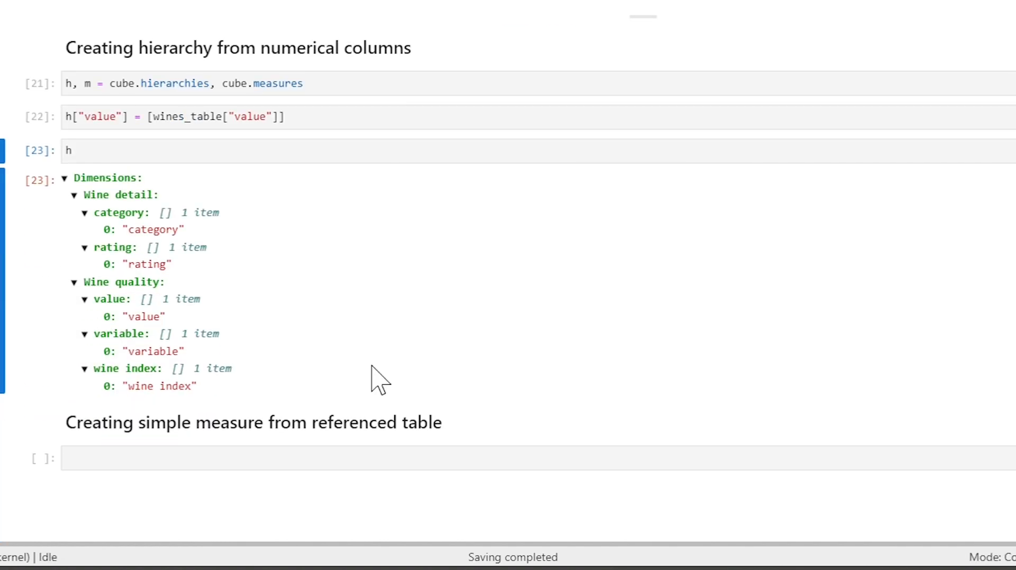
scroll(down, 3)
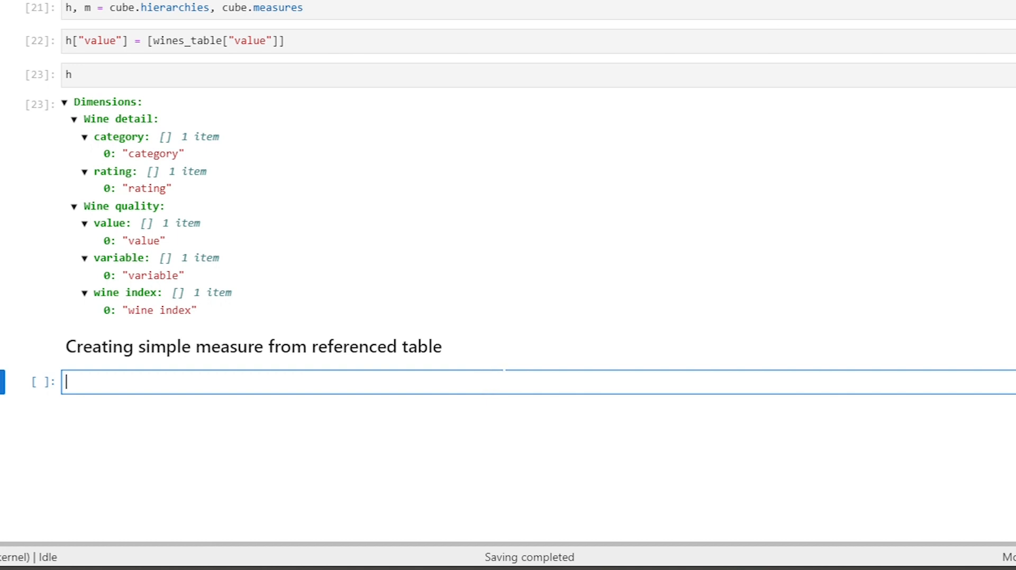
- Define m["quality"] as the mean of quality and visualize "Features vs Wine quality"
text(m["quality"] = tt.agg.mean(wines_detail["quality"]))
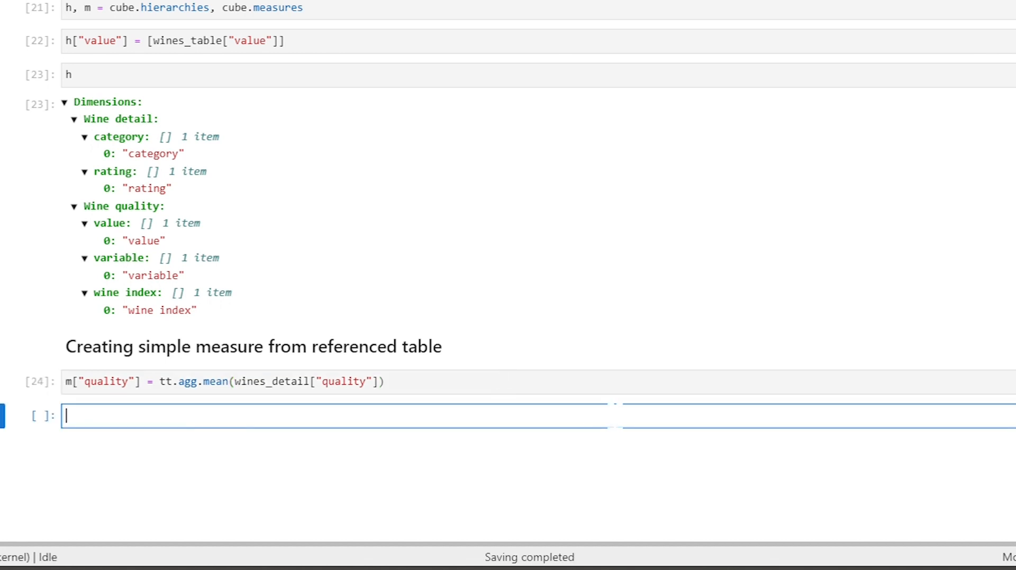
text(session.visualize("Features vs Wine quality"))
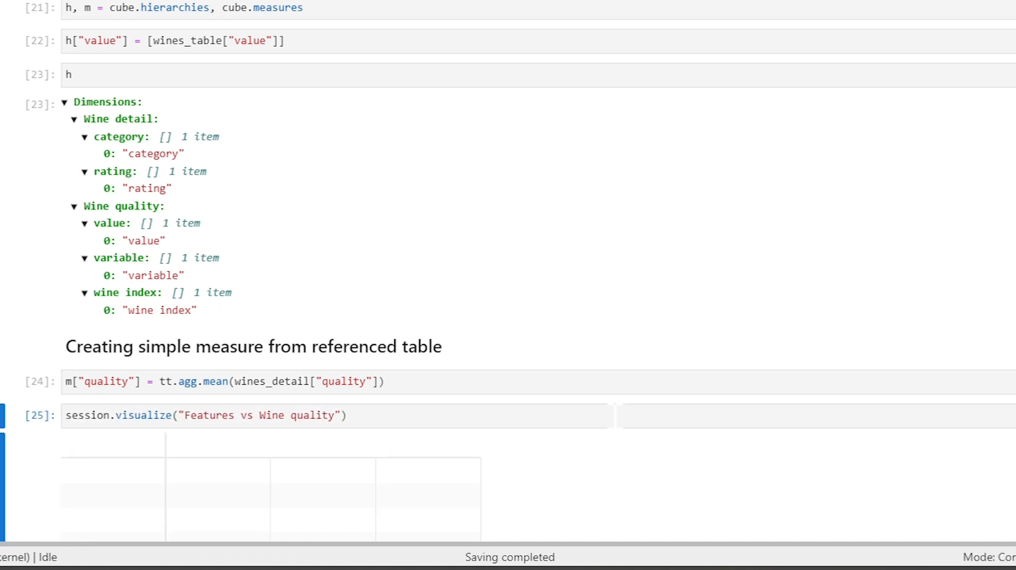
- Scroll down to the new Features vs Wine quality widget
scroll(down, 3)
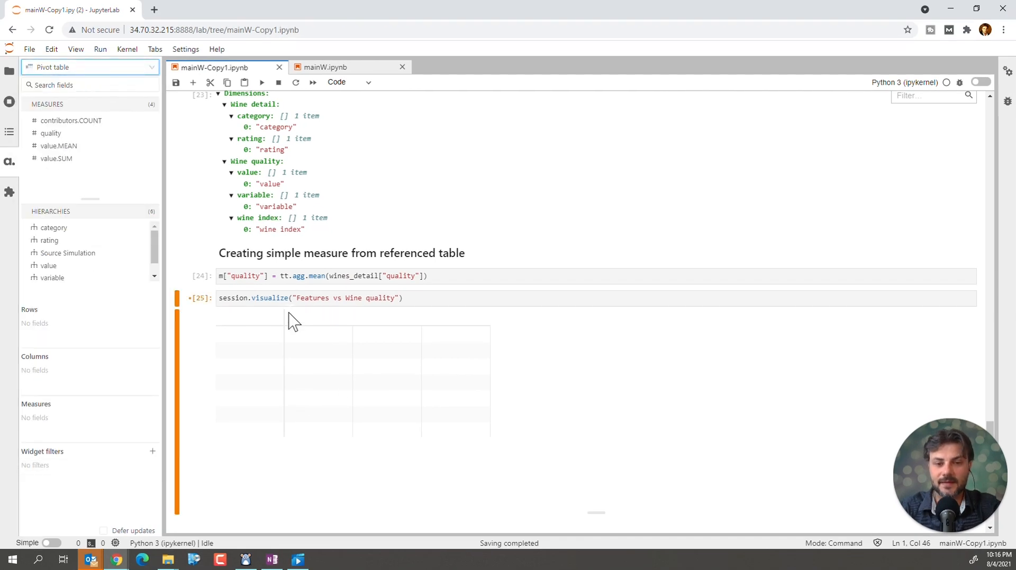
mouse_move(97, 78)
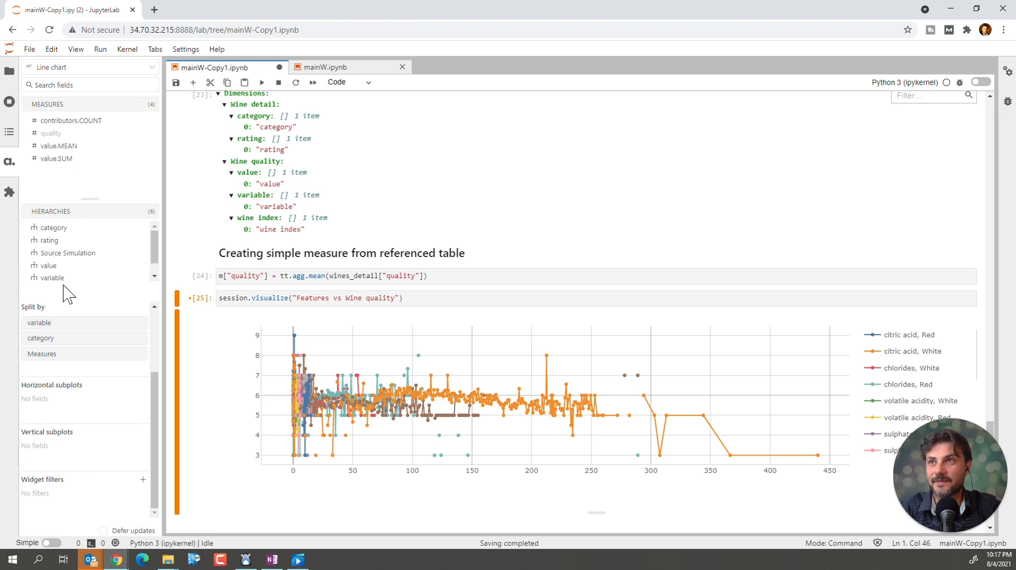
mouse_move(45, 286)
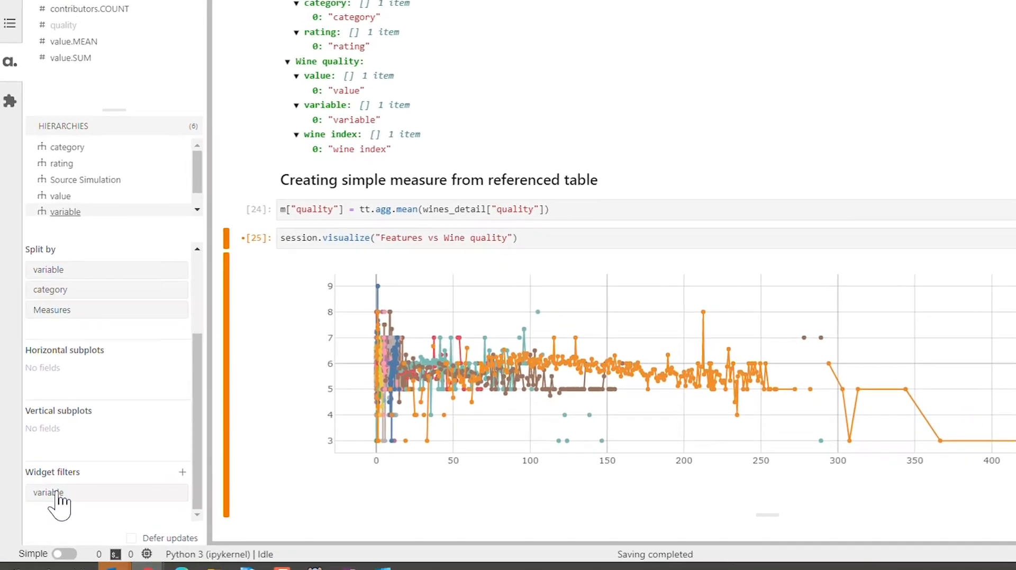
- Filter the variable to volatile acidity only and apply it to the chart
click(46, 494)
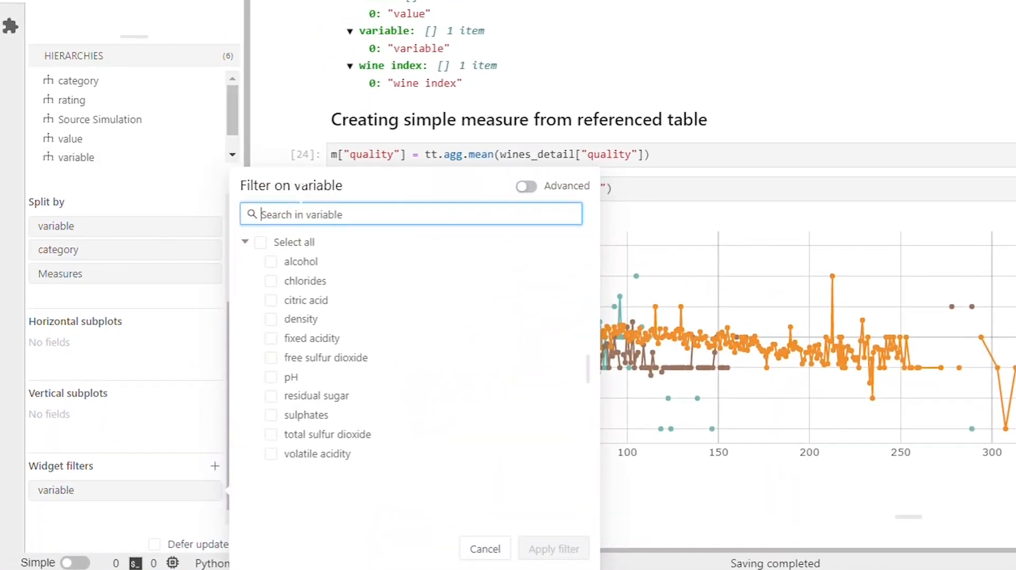
mouse_move(304, 512)
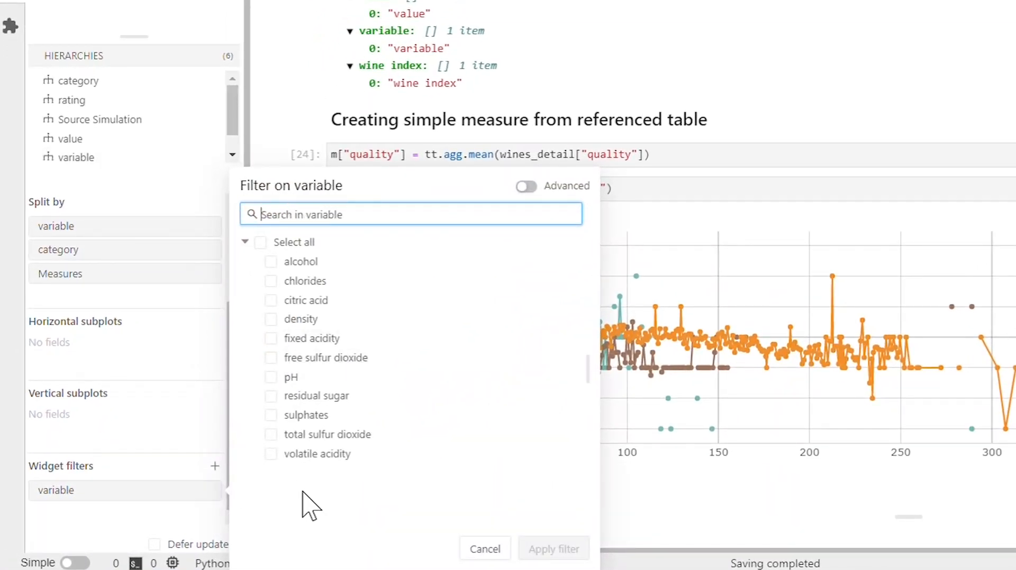
click(269, 454)
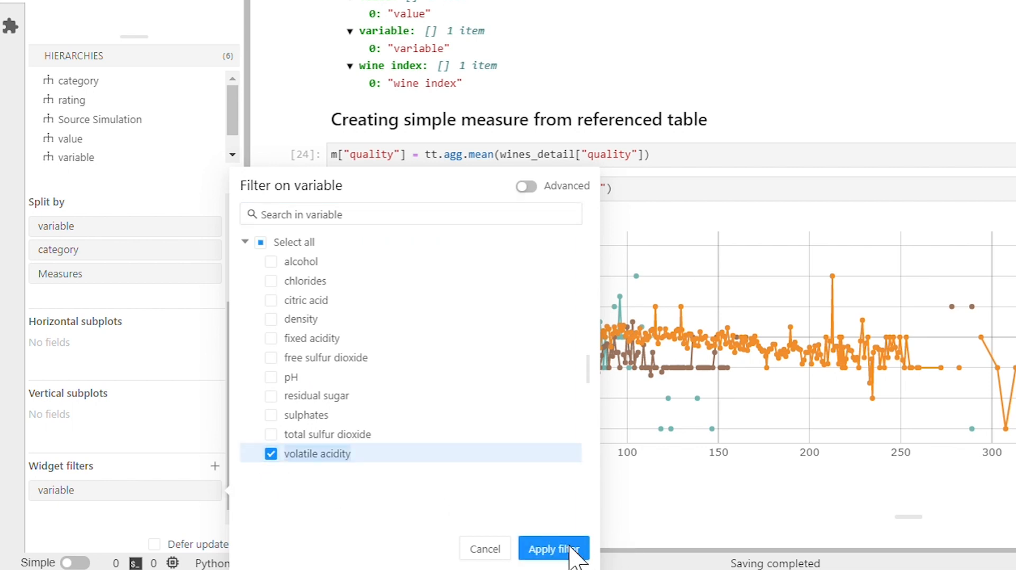
click(554, 549)
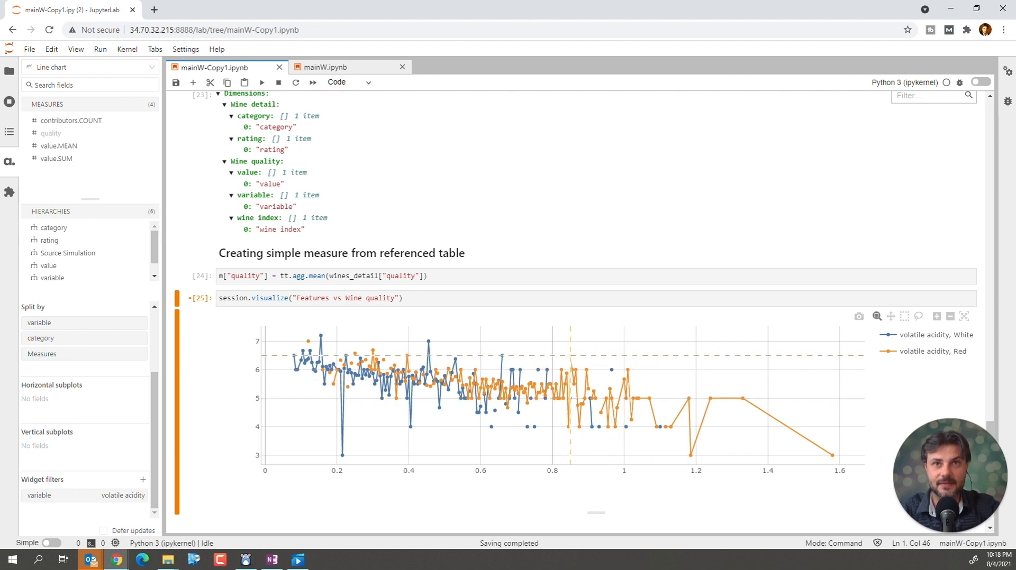
mouse_move(567, 532)
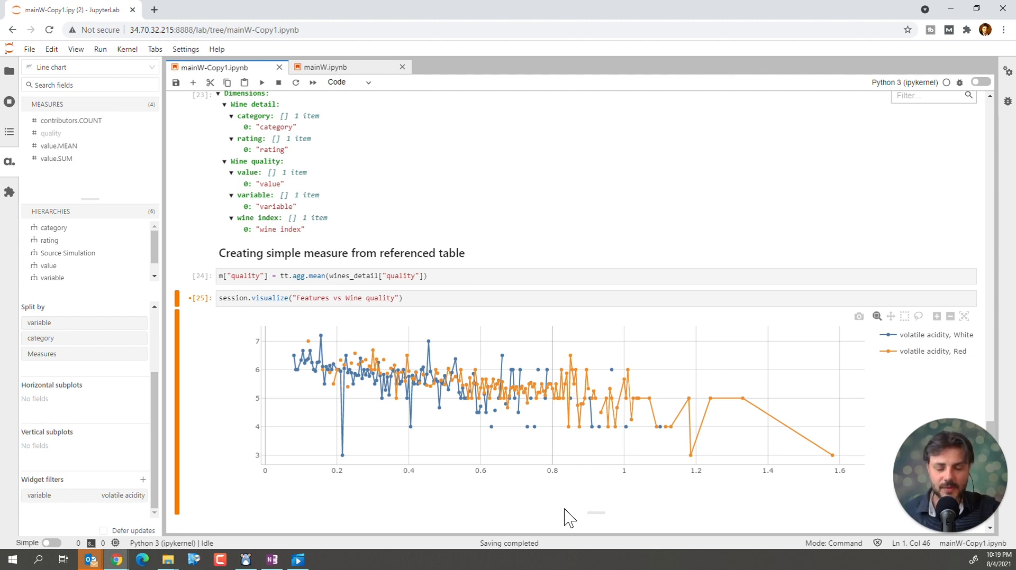
mouse_move(629, 550)
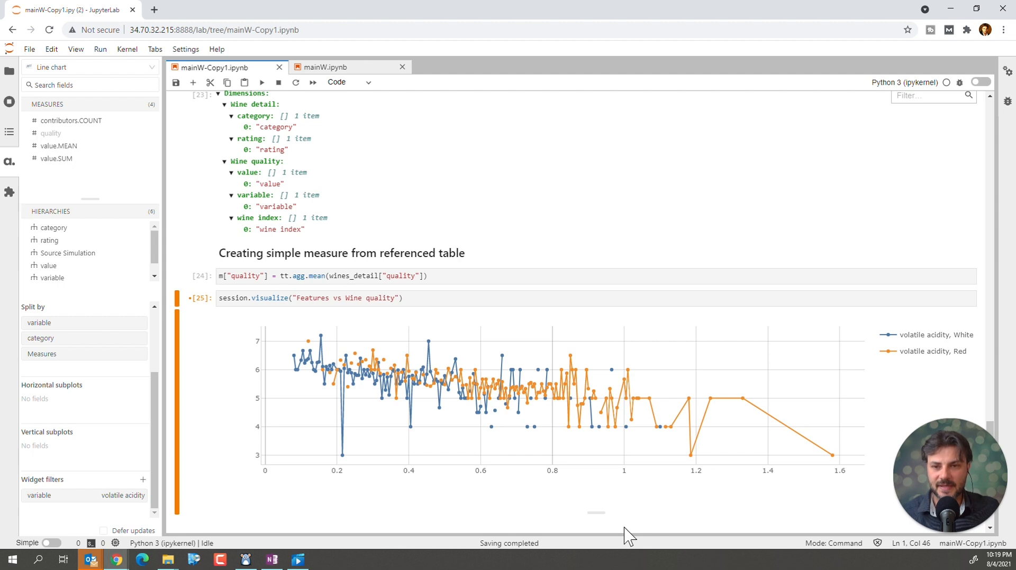
mouse_move(637, 516)
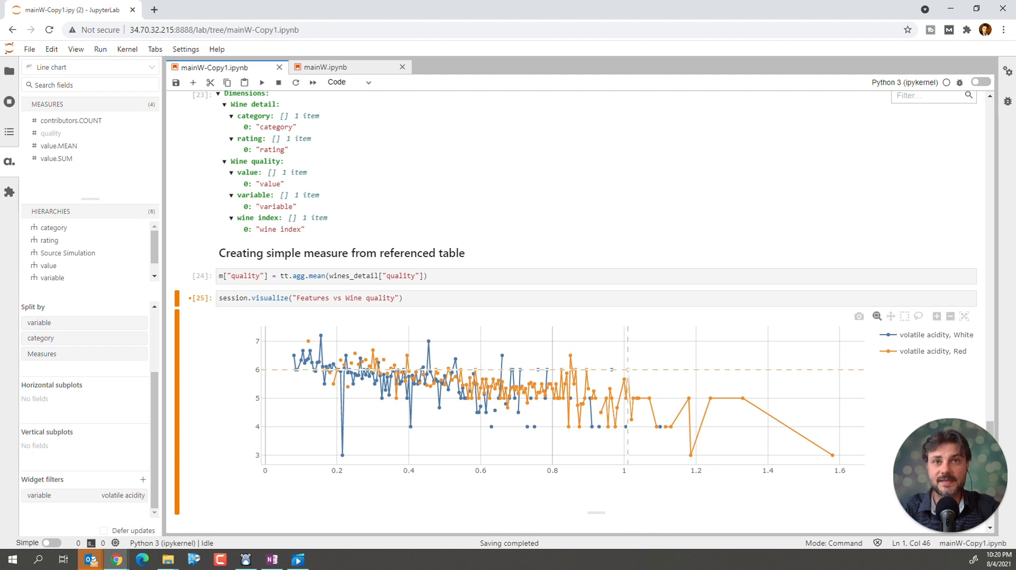
mouse_move(625, 381)
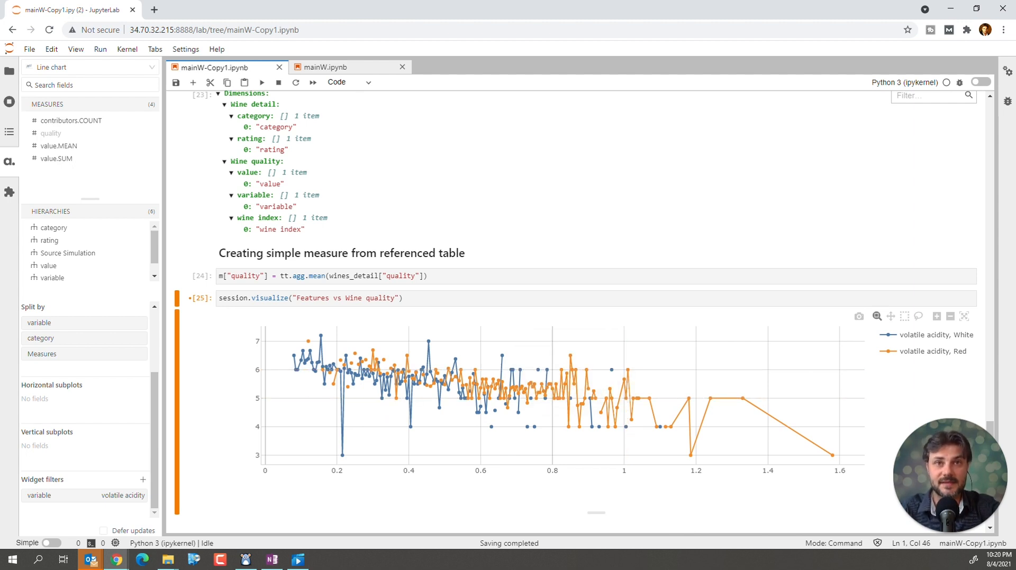
mouse_move(640, 477)
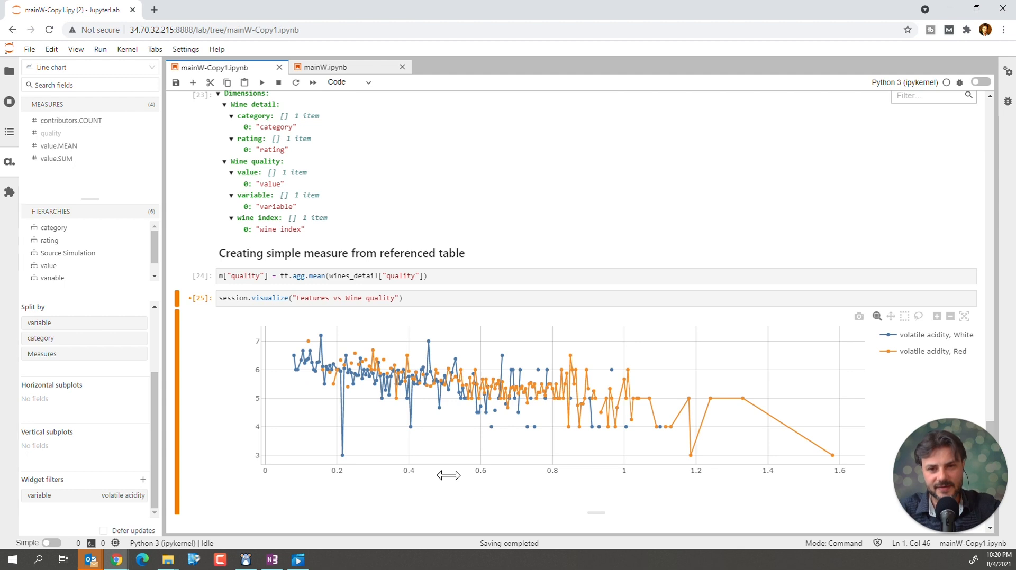
mouse_move(608, 441)
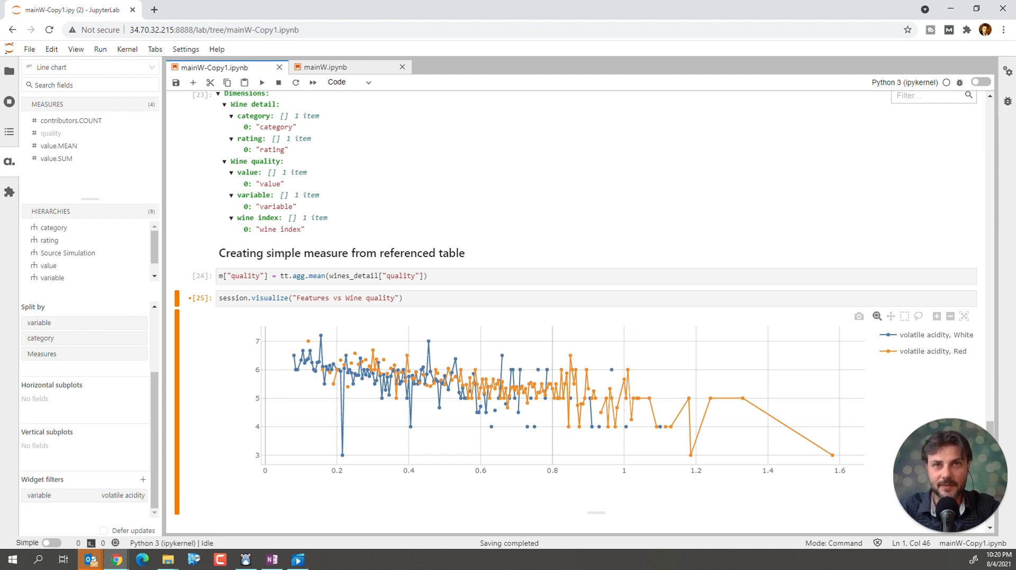
mouse_move(831, 470)
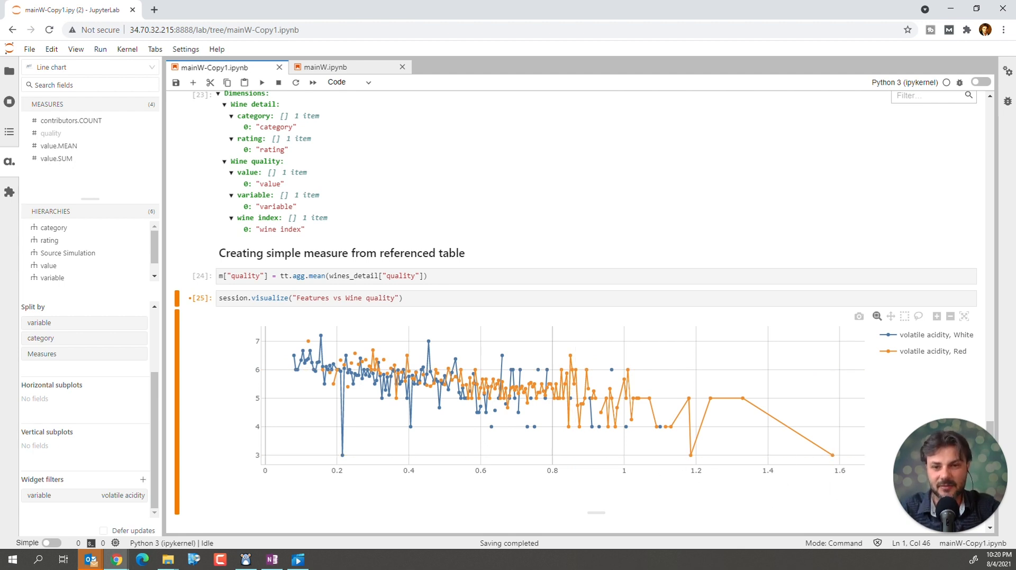
mouse_move(767, 522)
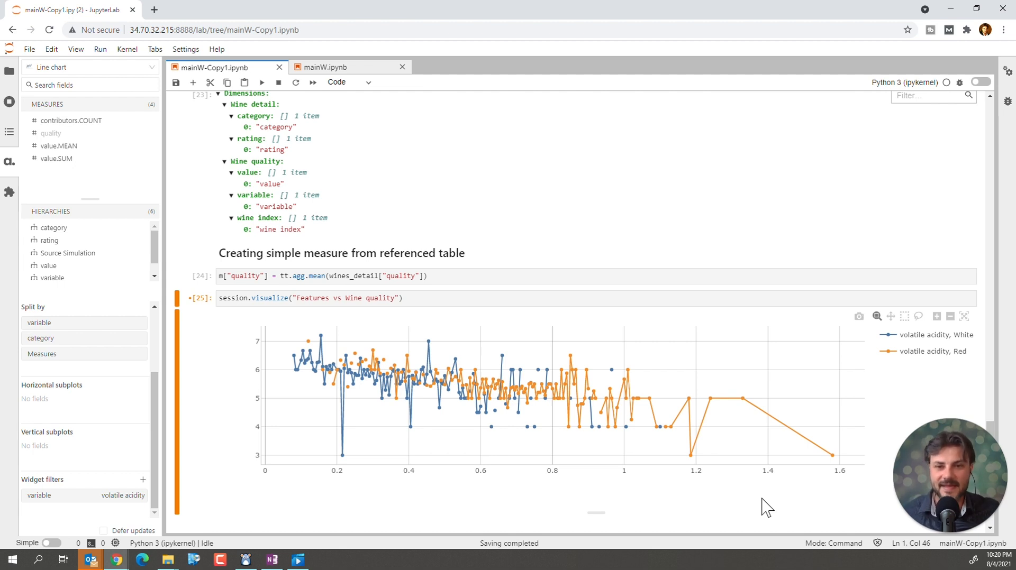
mouse_move(495, 470)
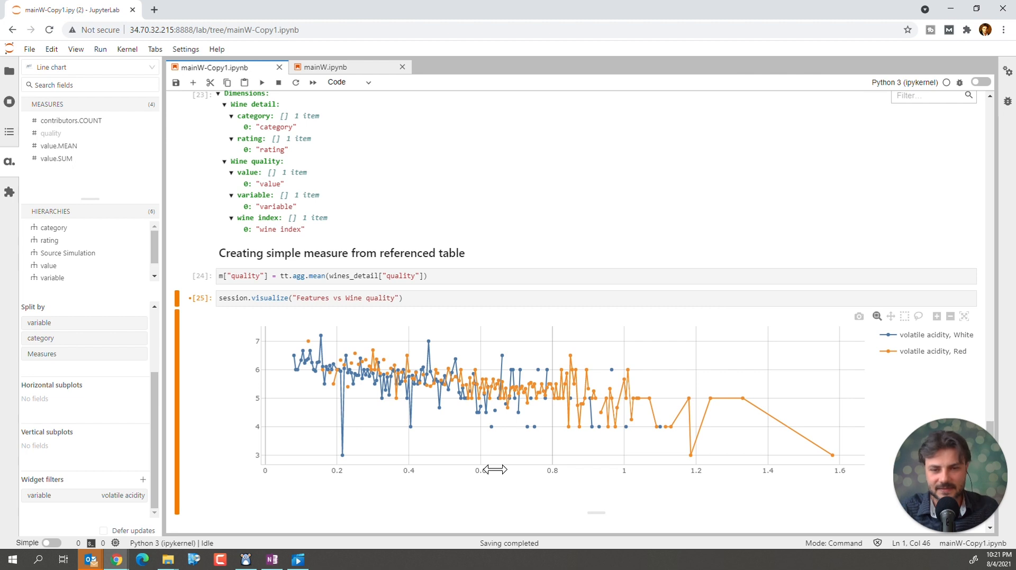
mouse_move(507, 408)
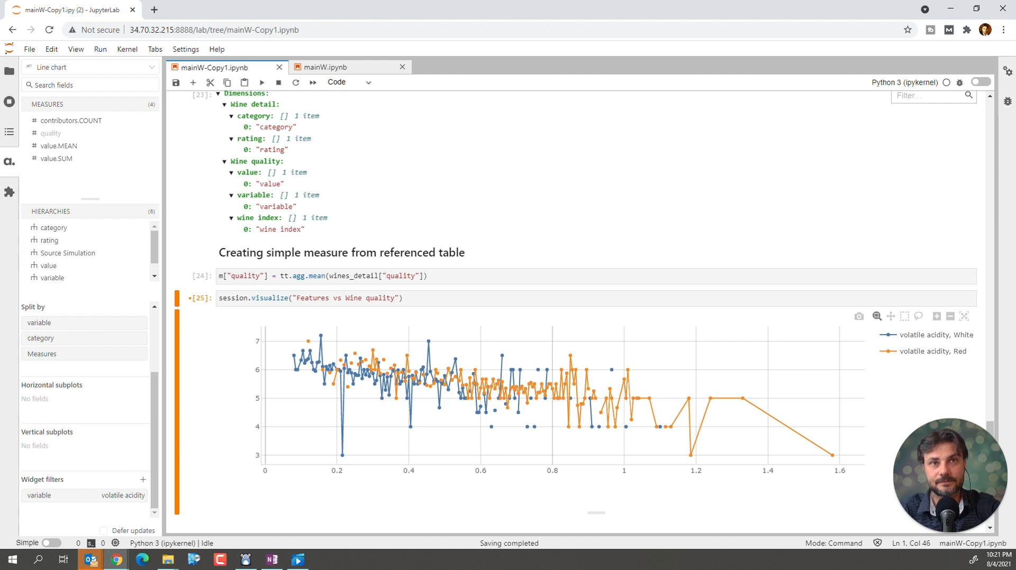
- Publish the Features vs Wine quality chart to the atoti app
right_click(739, 394)
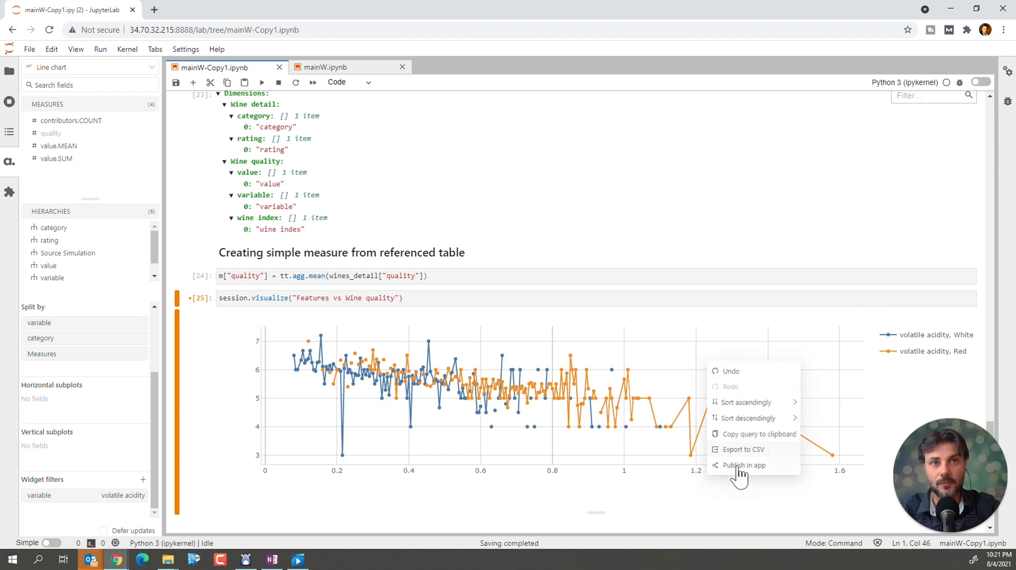
click(744, 466)
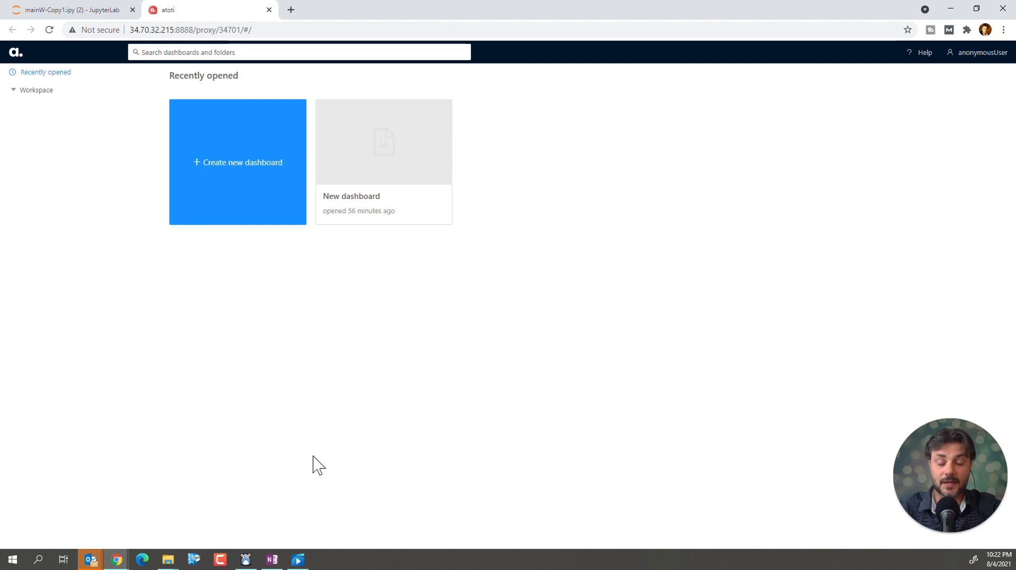
mouse_move(233, 208)
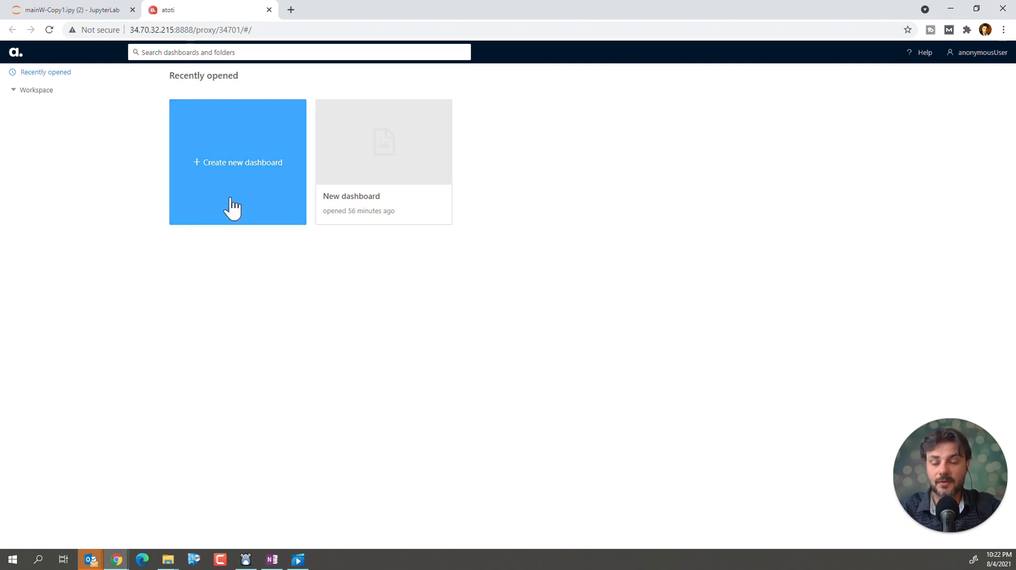
- Create a new, empty atoti dashboard
click(238, 163)
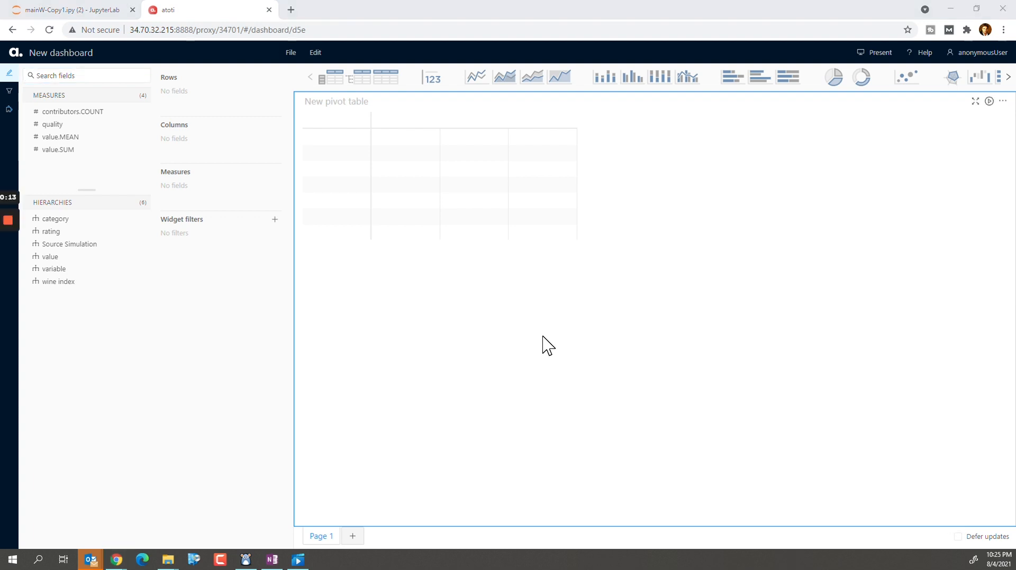
mouse_move(954, 279)
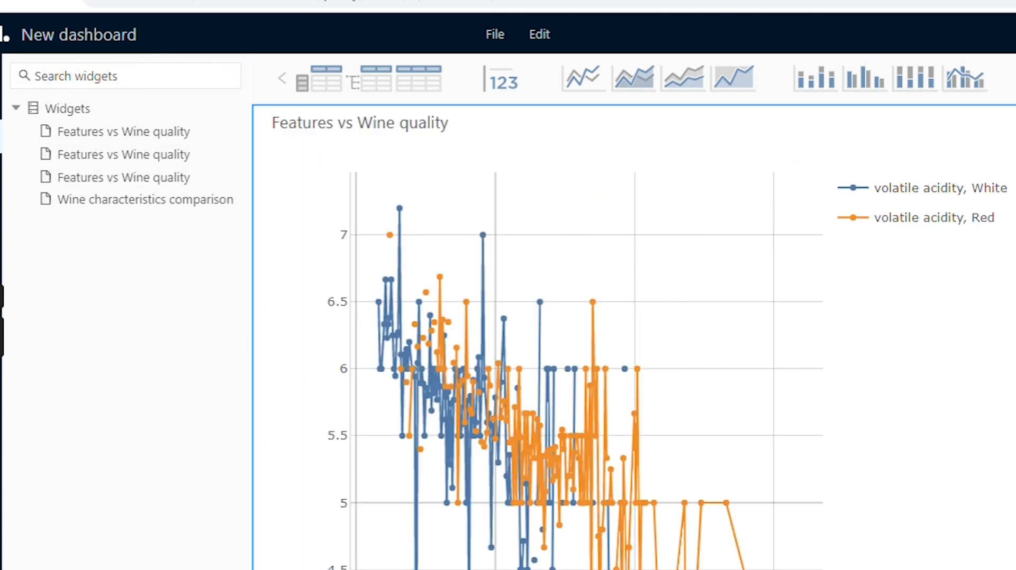
- Add another saved Features vs Wine quality widget to the dashboard
click(1002, 86)
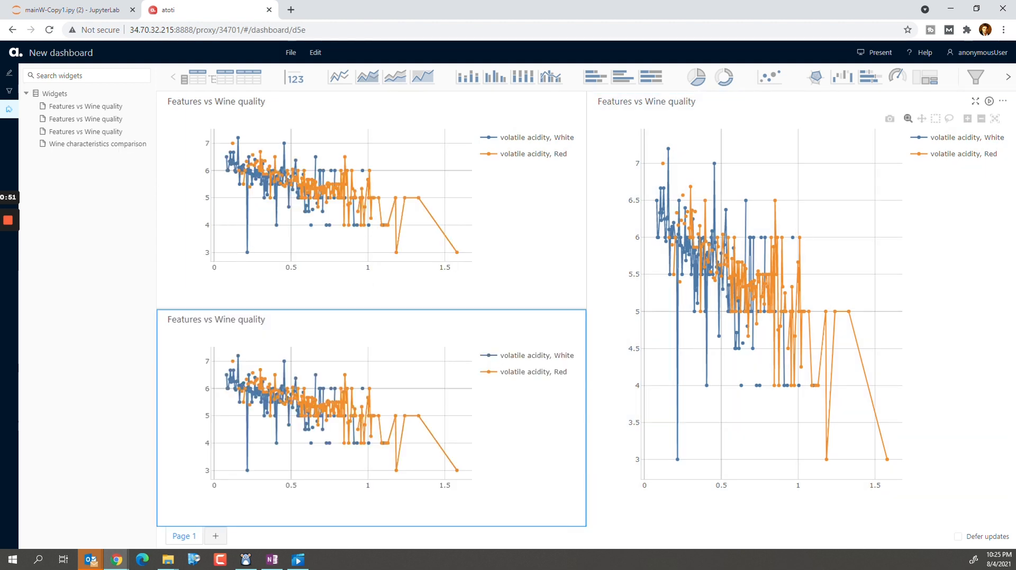
mouse_move(459, 337)
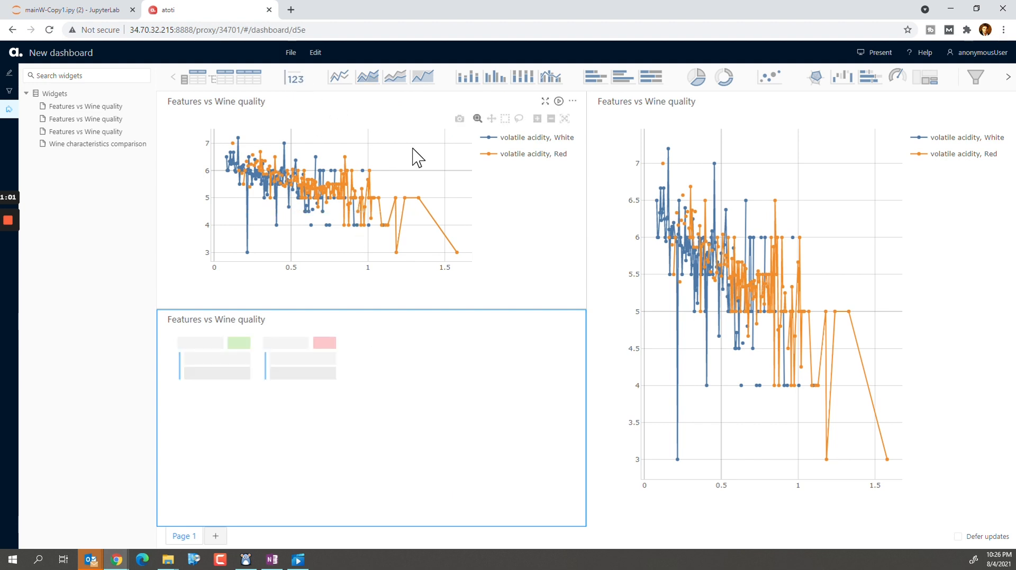
mouse_move(911, 260)
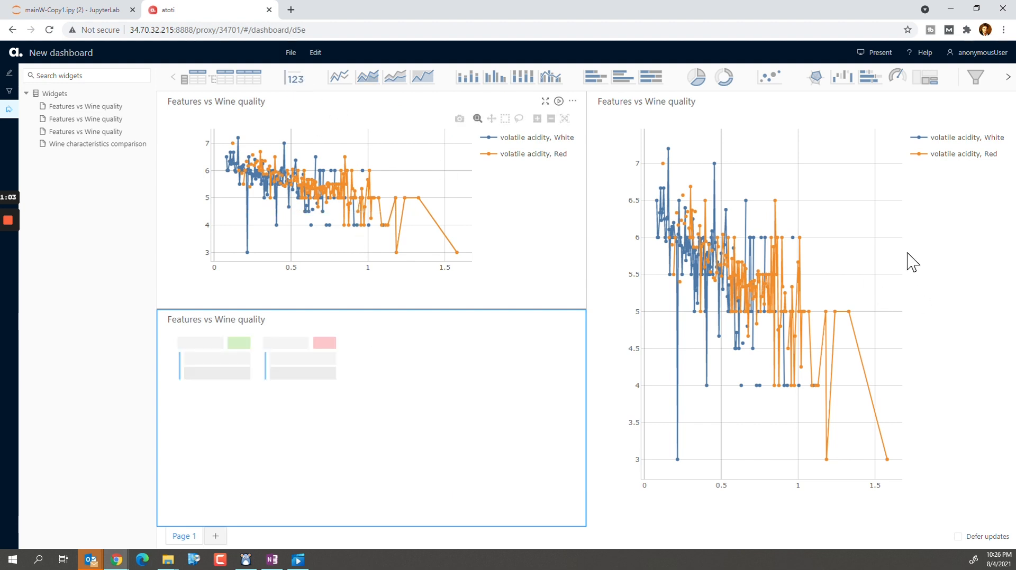
mouse_move(845, 207)
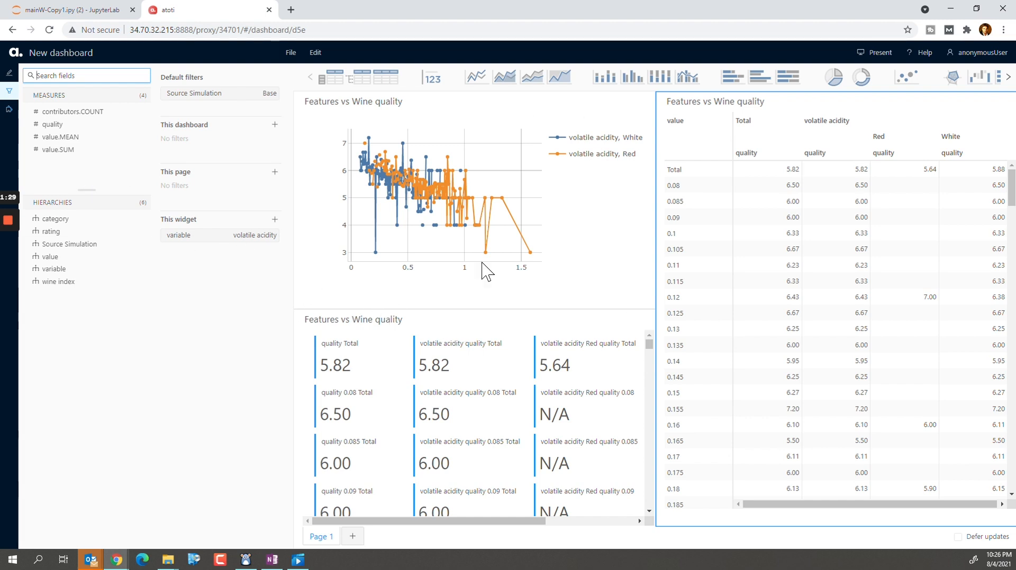
mouse_move(579, 269)
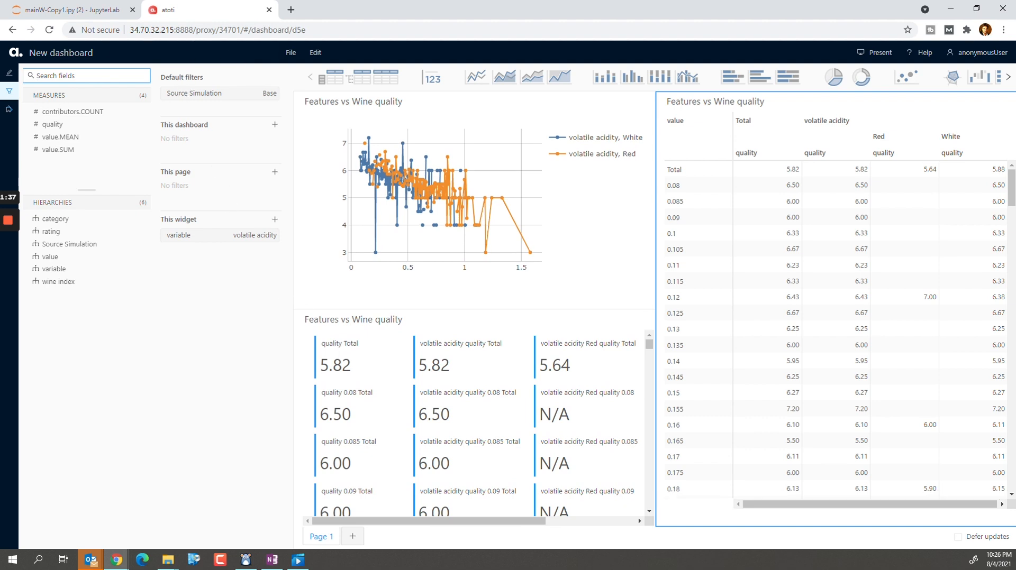
mouse_move(182, 237)
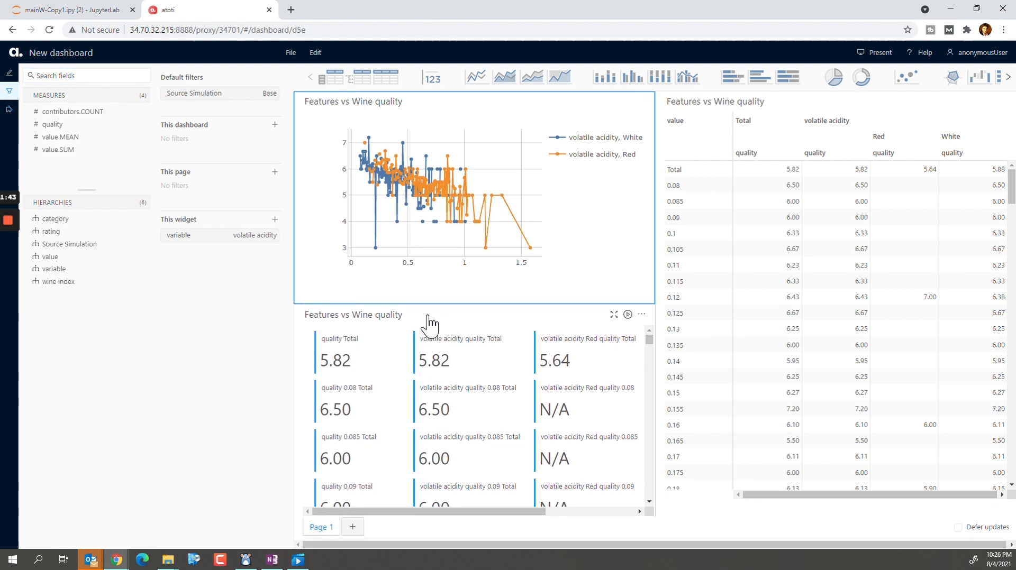
- Change the KPI widget's variable filter from volatile acidity to alcohol
click(428, 321)
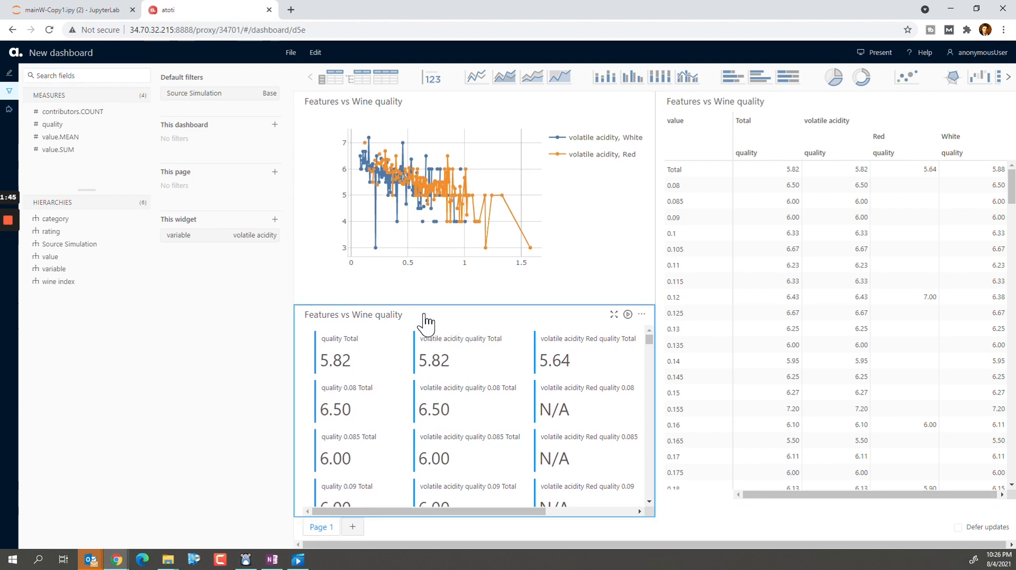
mouse_move(266, 243)
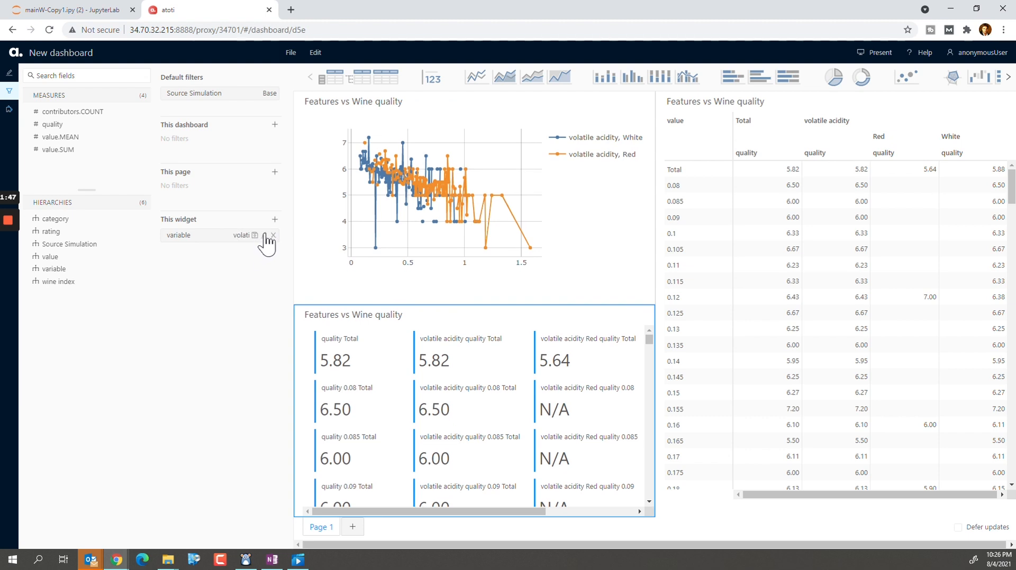
click(263, 236)
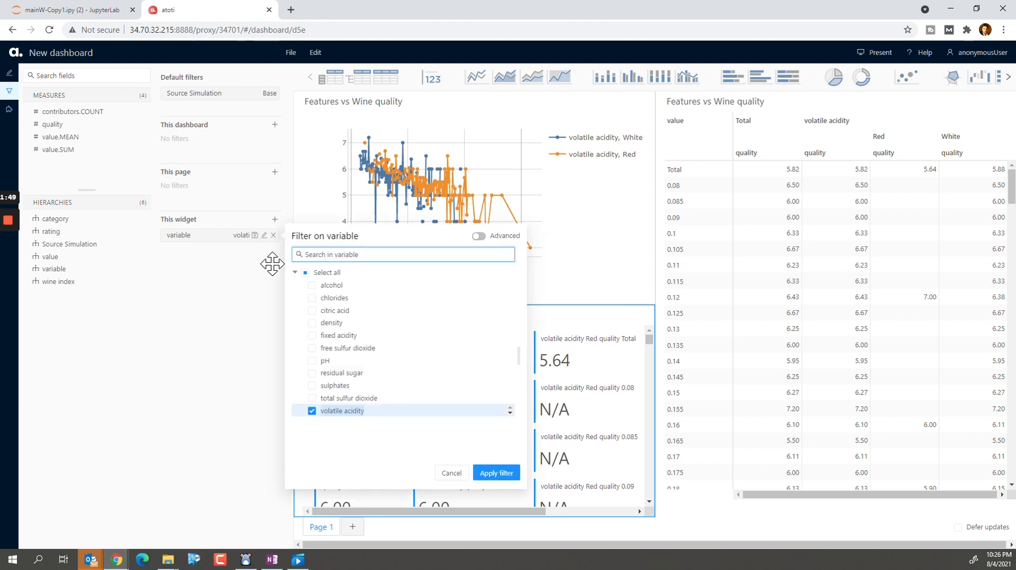
click(312, 286)
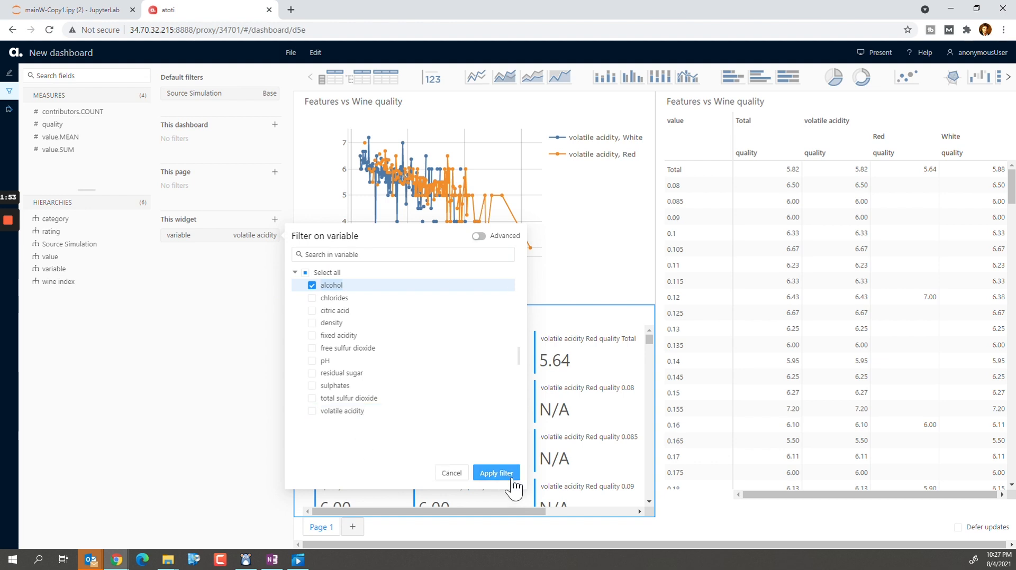
click(496, 473)
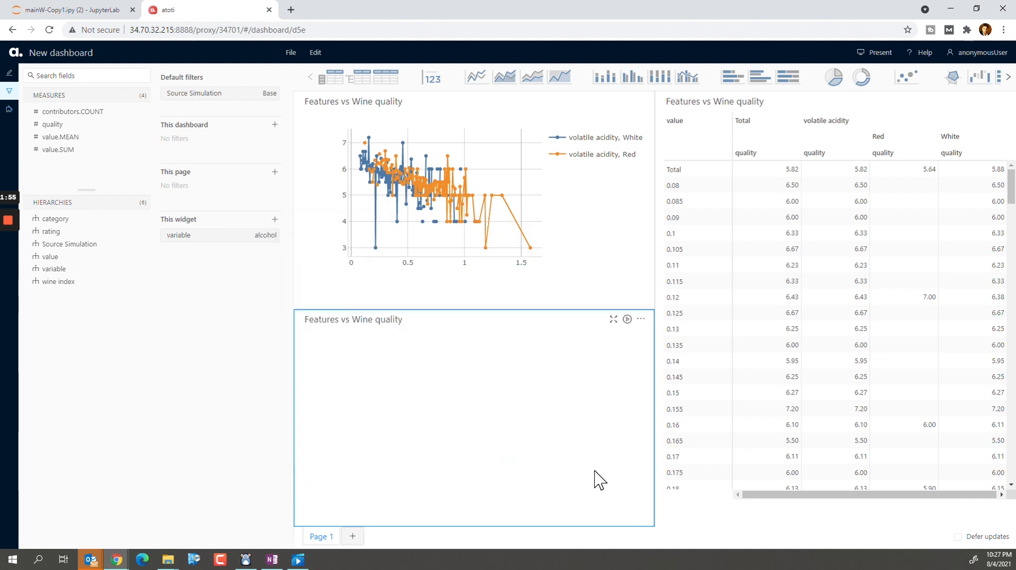
mouse_move(497, 446)
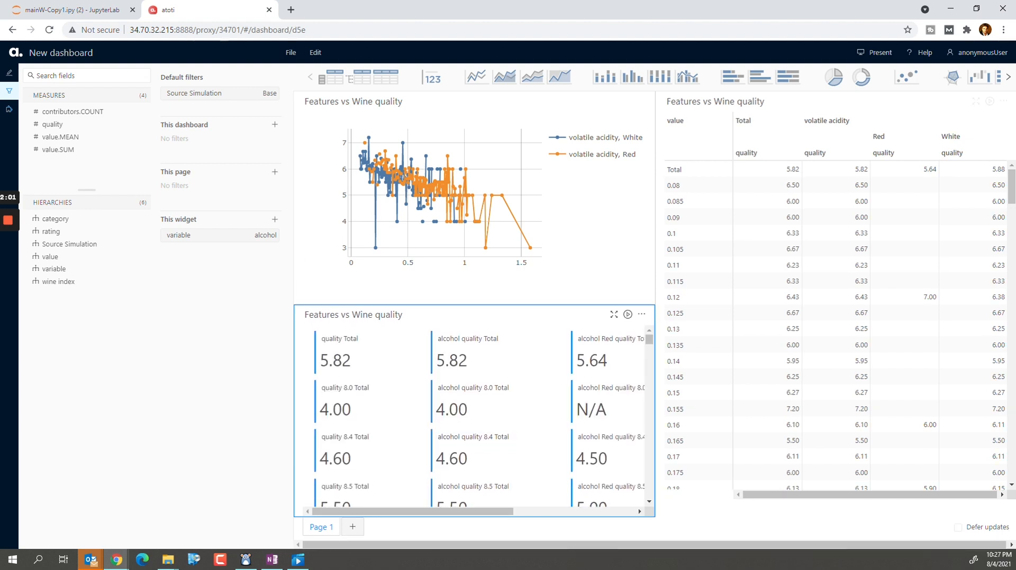
mouse_move(507, 412)
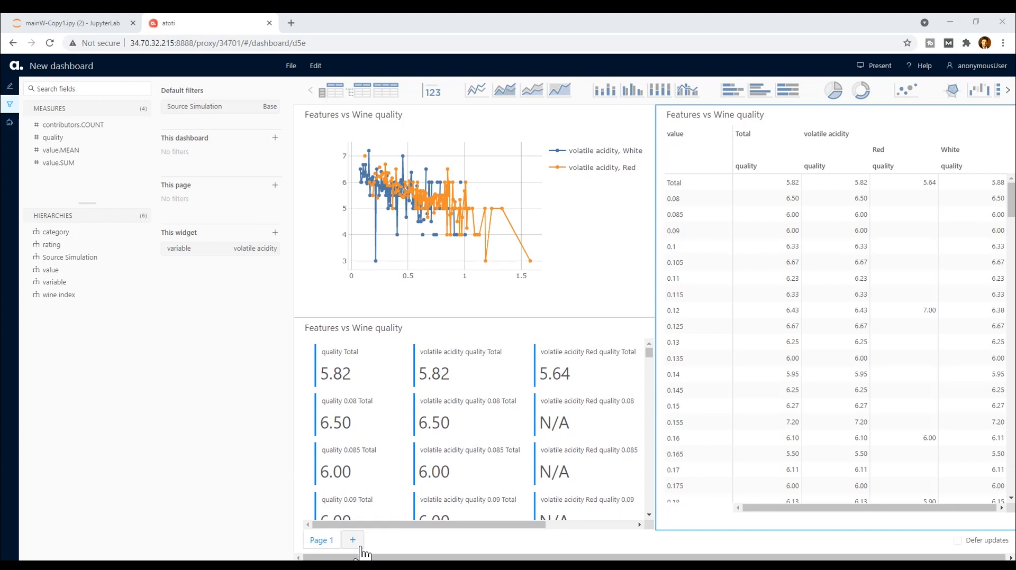
- Add Page 2 to the dashboard, then go back to Page 1
click(354, 541)
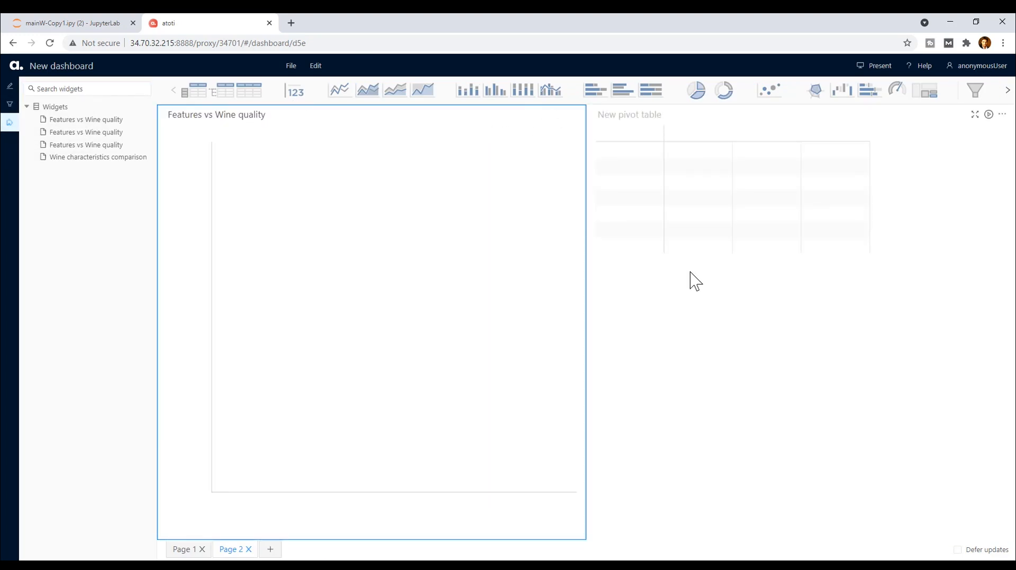
mouse_move(506, 382)
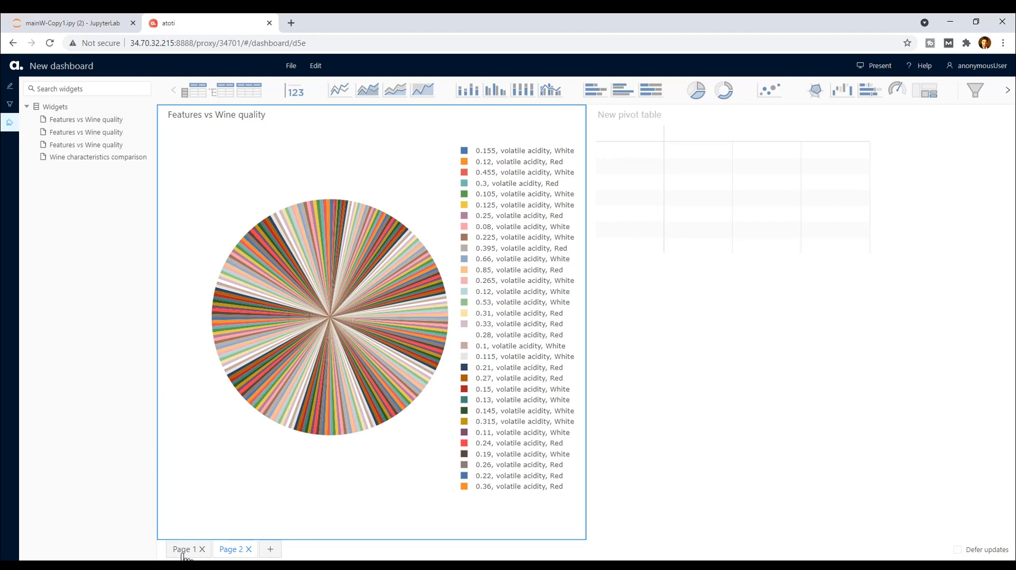
click(183, 549)
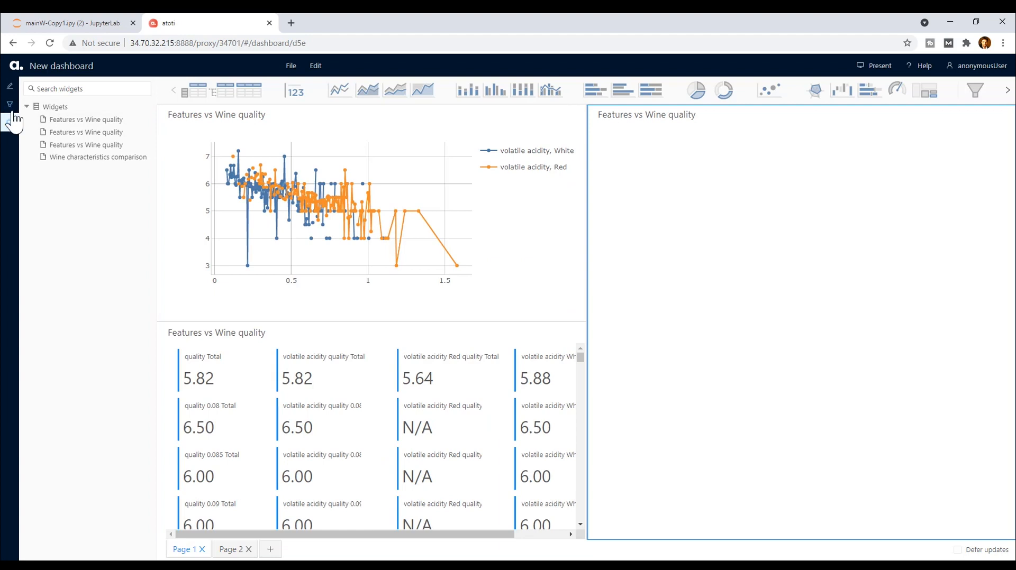
- Add a rating quick filter shown as radio buttons and select Good
click(11, 103)
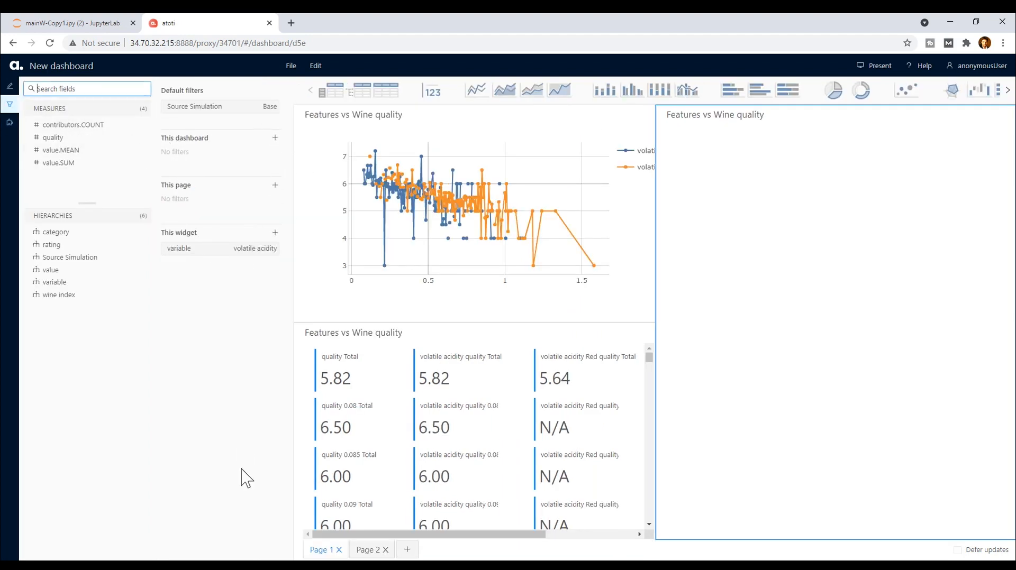
mouse_move(793, 553)
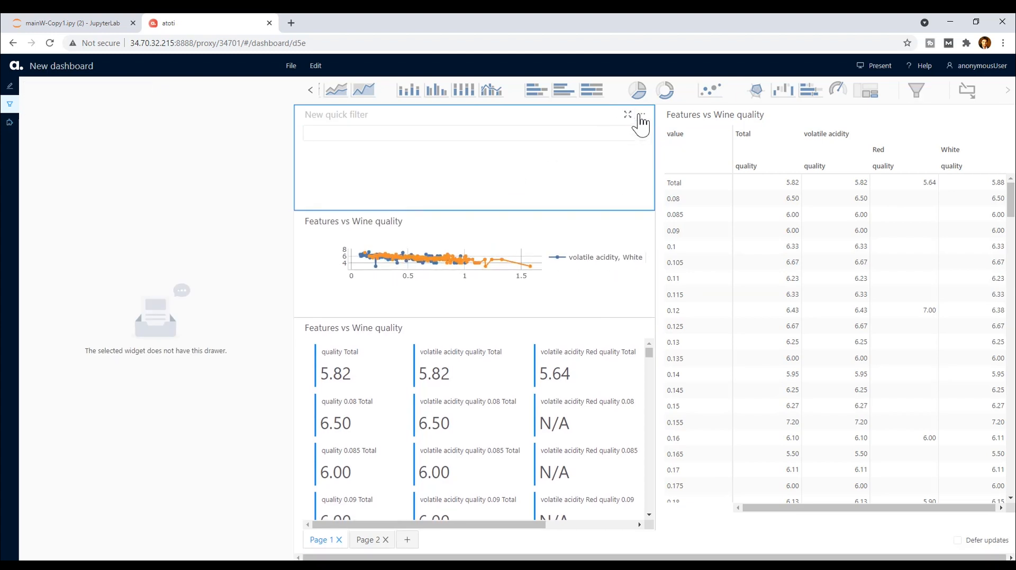
click(641, 115)
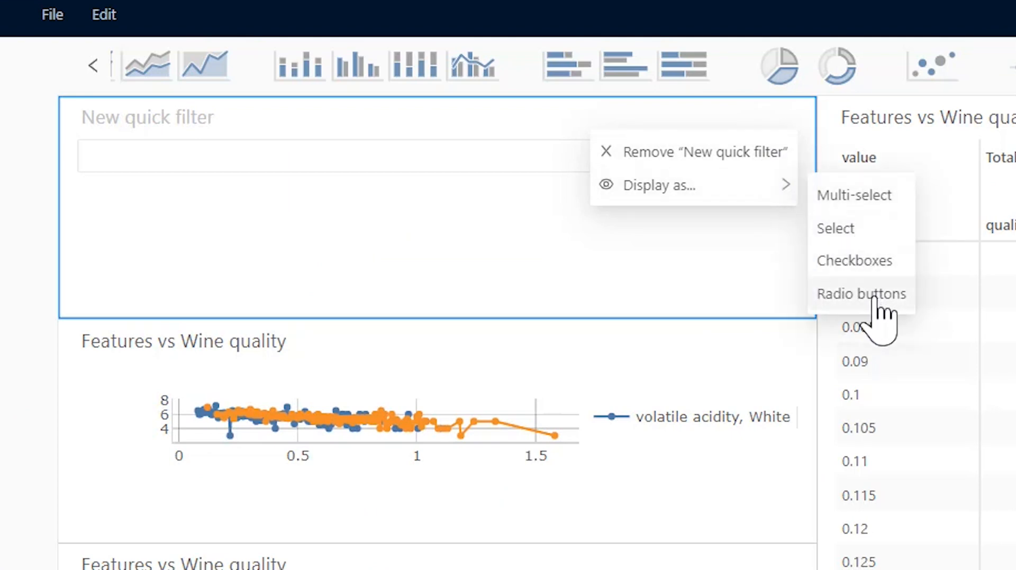
click(860, 294)
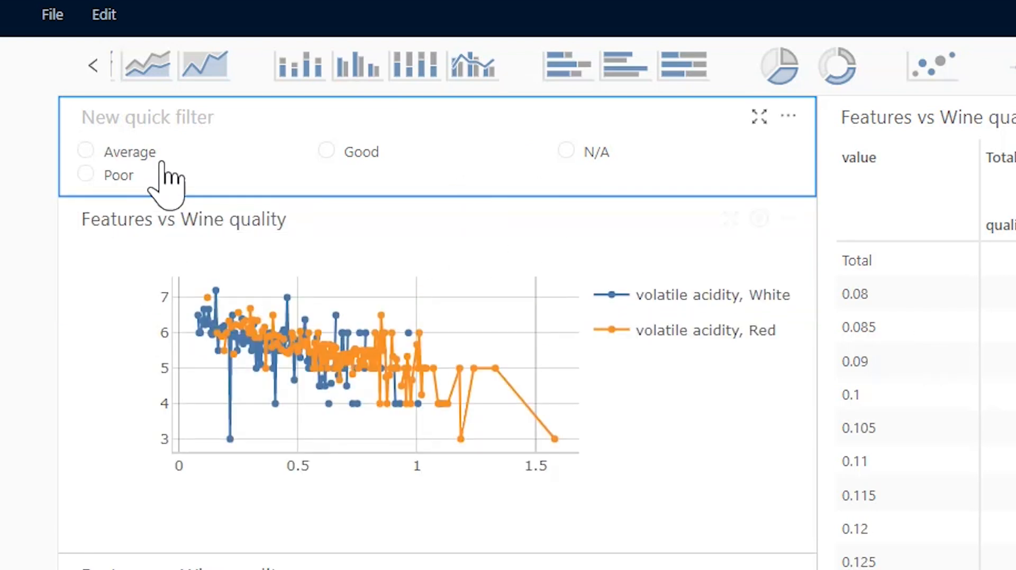
mouse_move(373, 164)
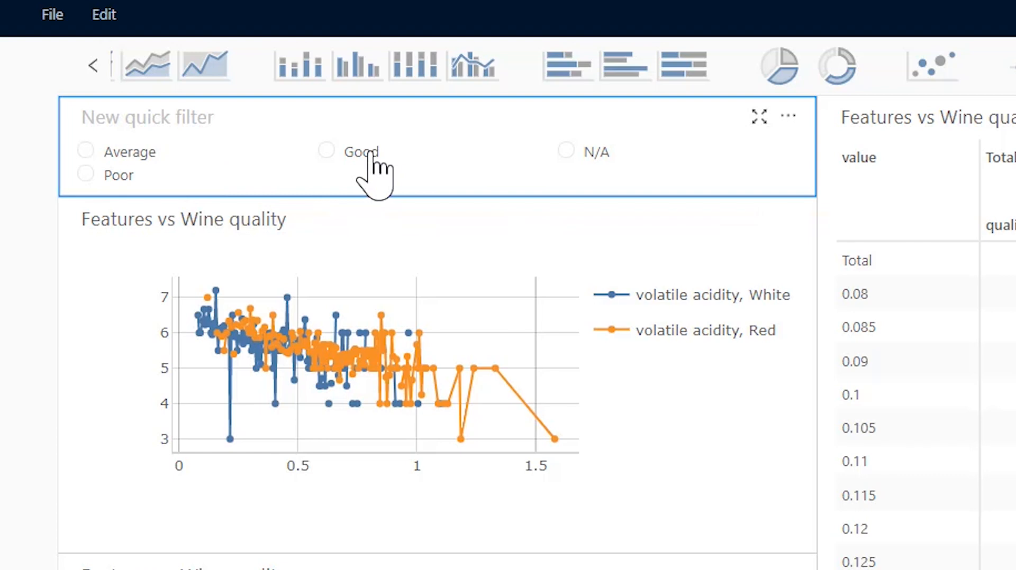
click(326, 153)
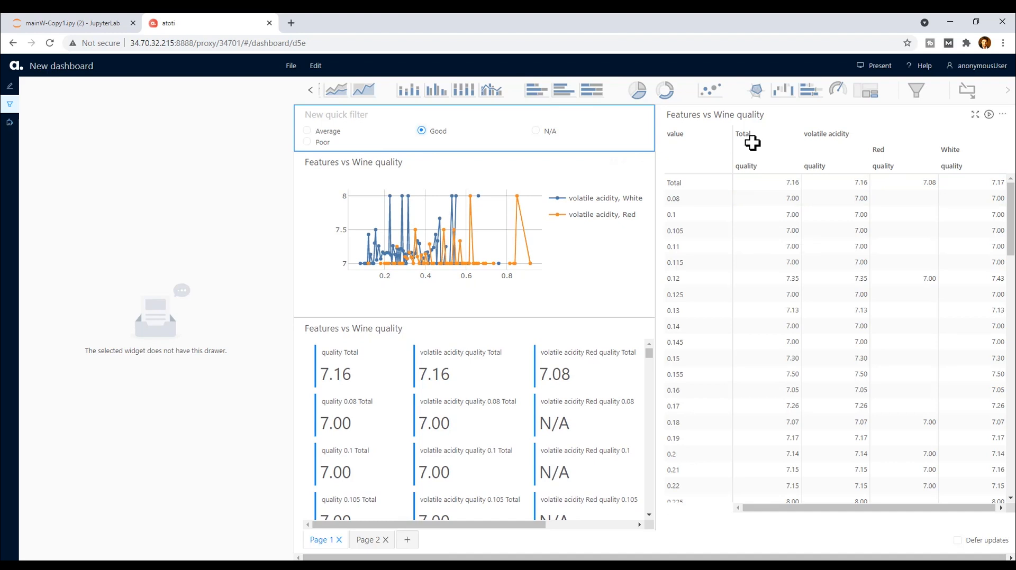
mouse_move(704, 213)
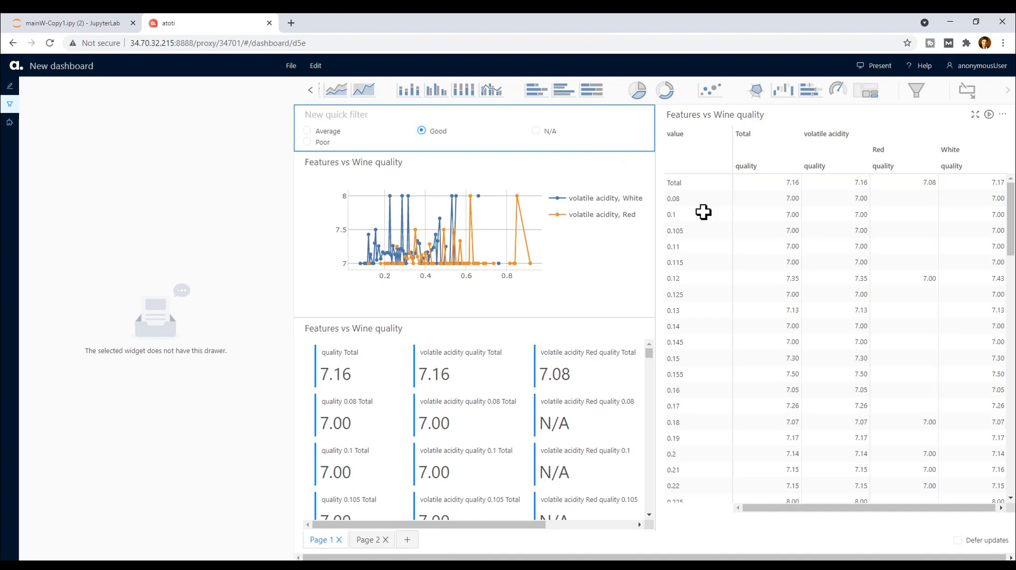
mouse_move(962, 426)
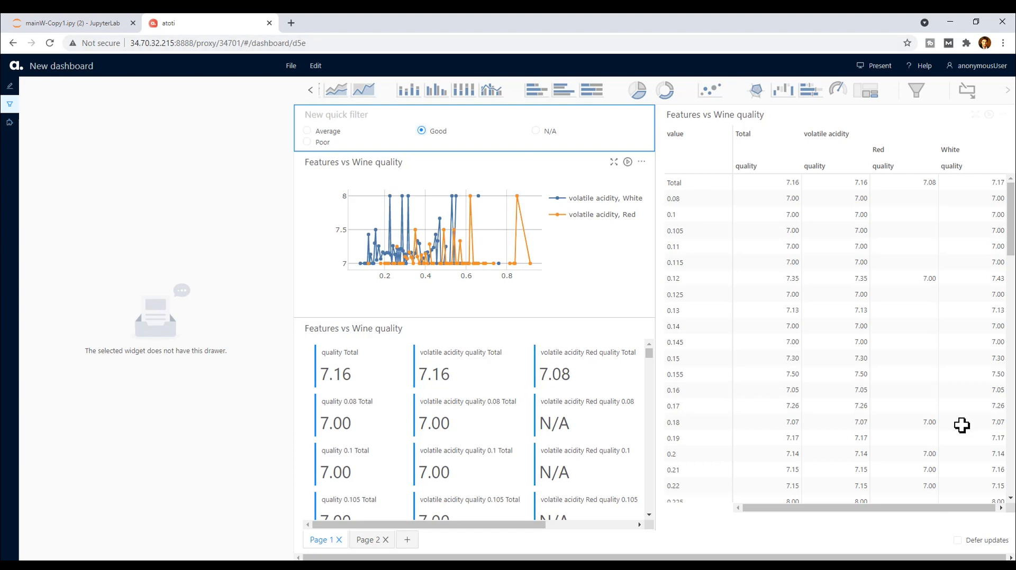
mouse_move(995, 344)
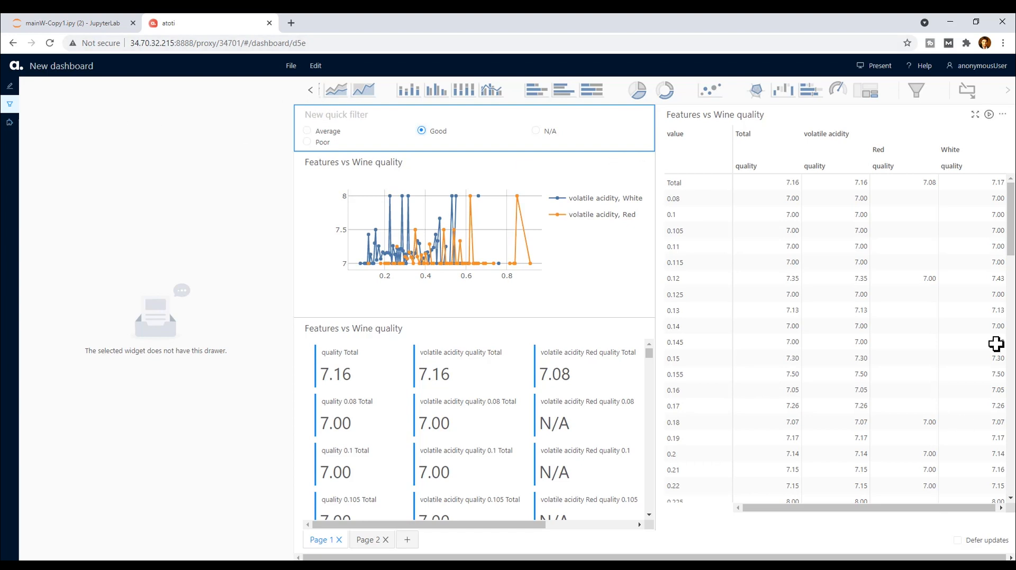
mouse_move(161, 22)
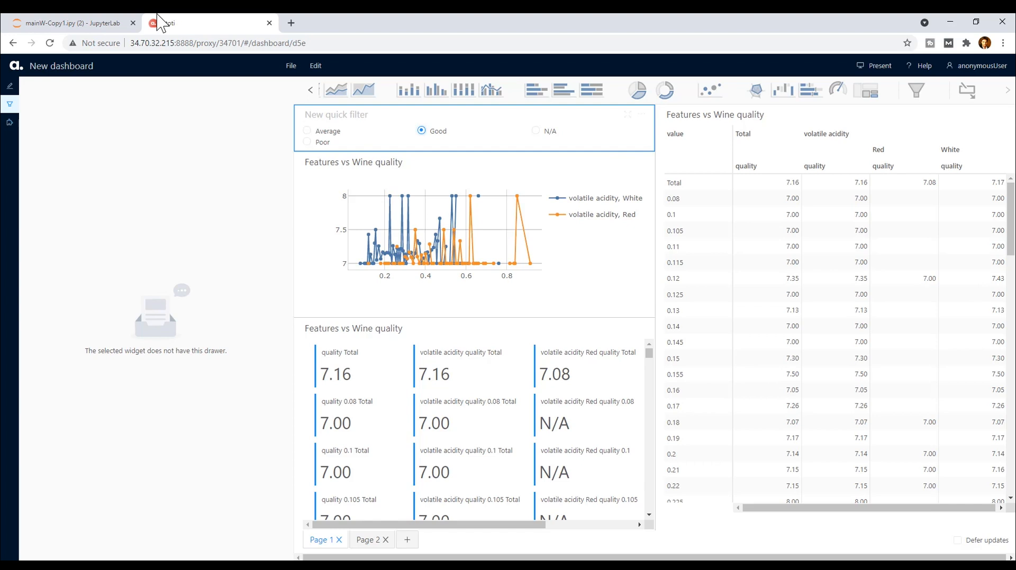
- In JupyterLab, publish the Wine characteristics comparison bar chart to the app
click(75, 23)
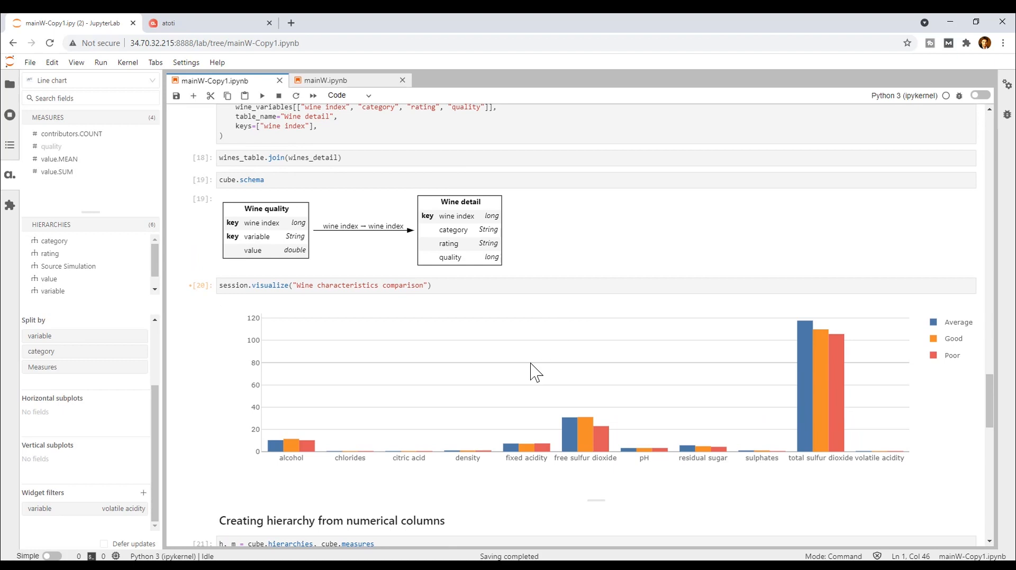
right_click(546, 364)
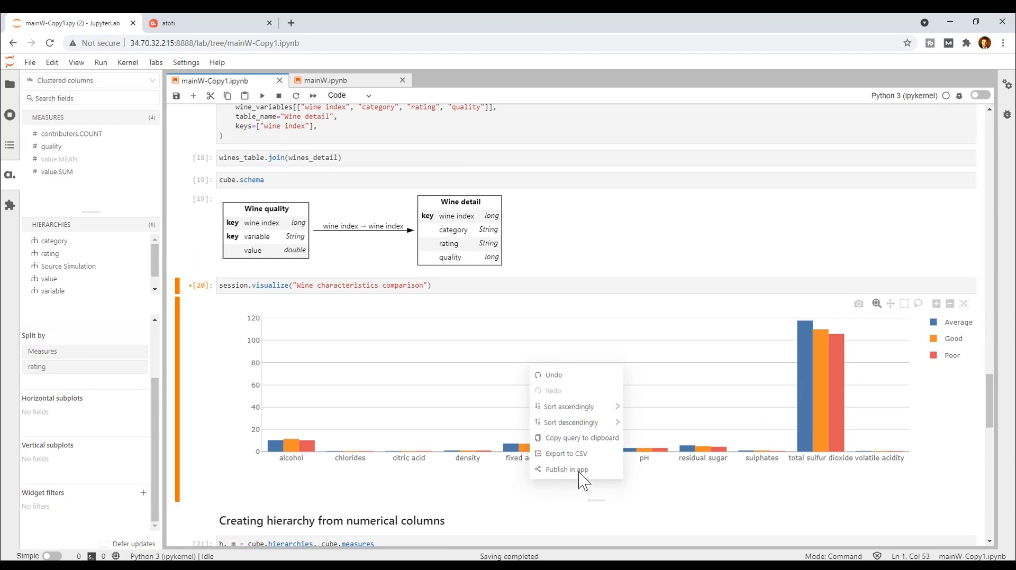
mouse_move(641, 487)
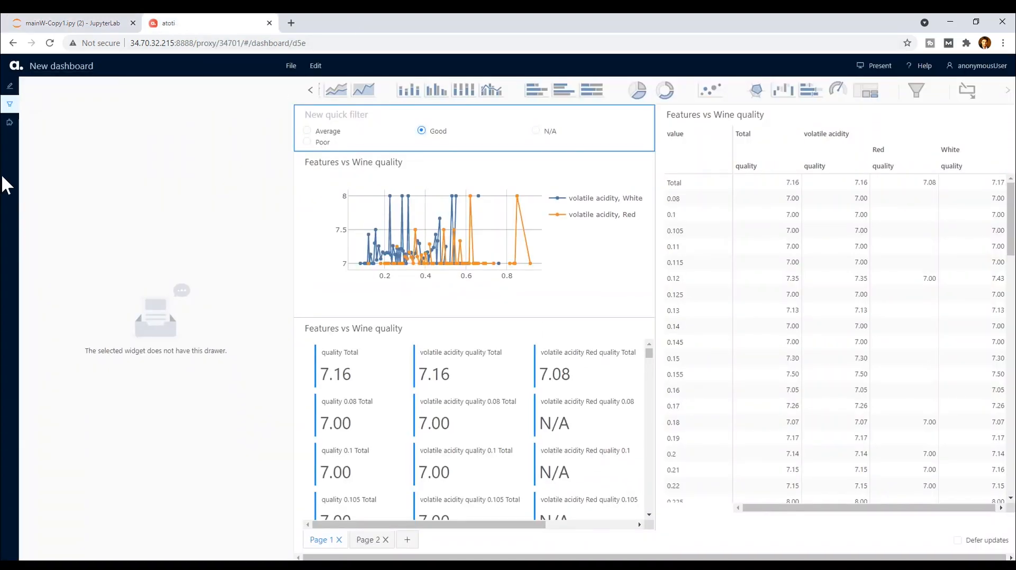
- Load the saved Wine characteristics comparison chart into the pivot table's slot
click(8, 123)
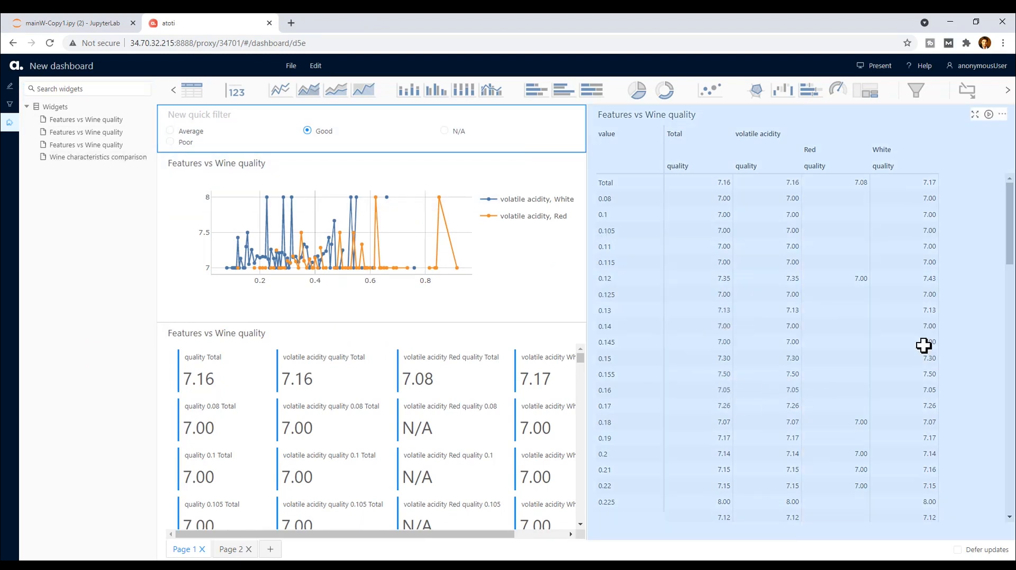
click(86, 156)
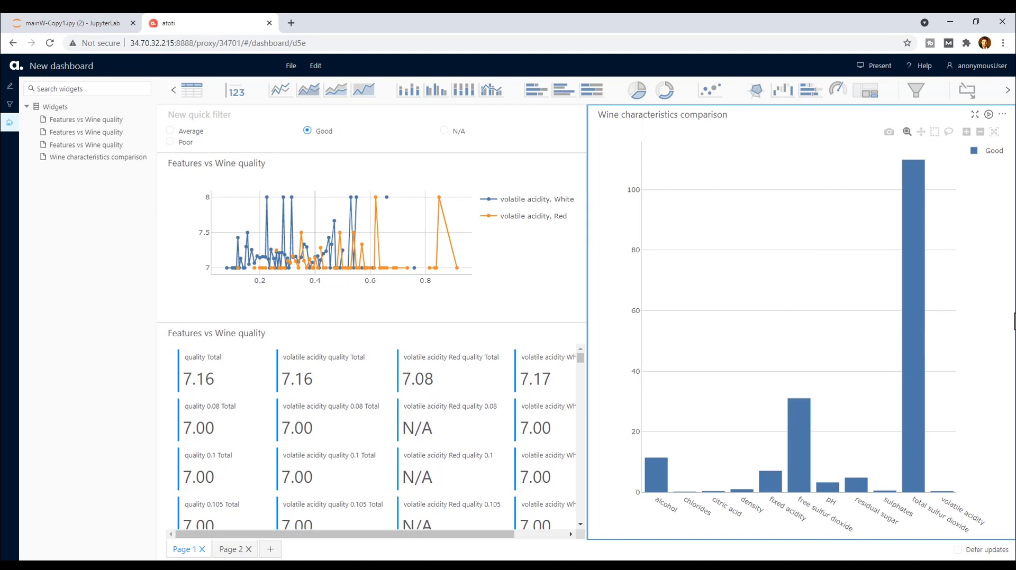
mouse_move(877, 197)
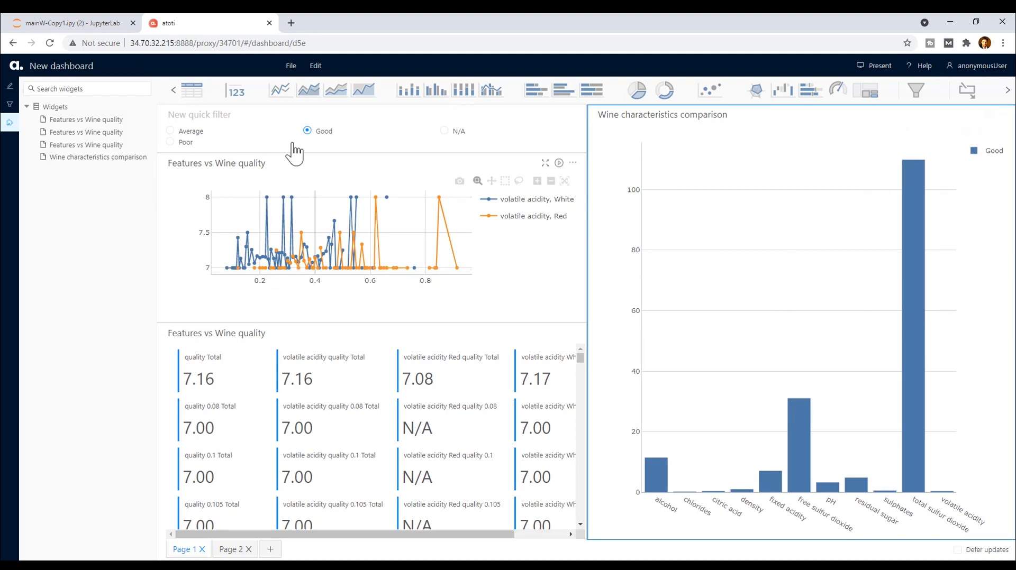
- Display the rating filter as checkboxes with Average and Poor also ticked
click(571, 114)
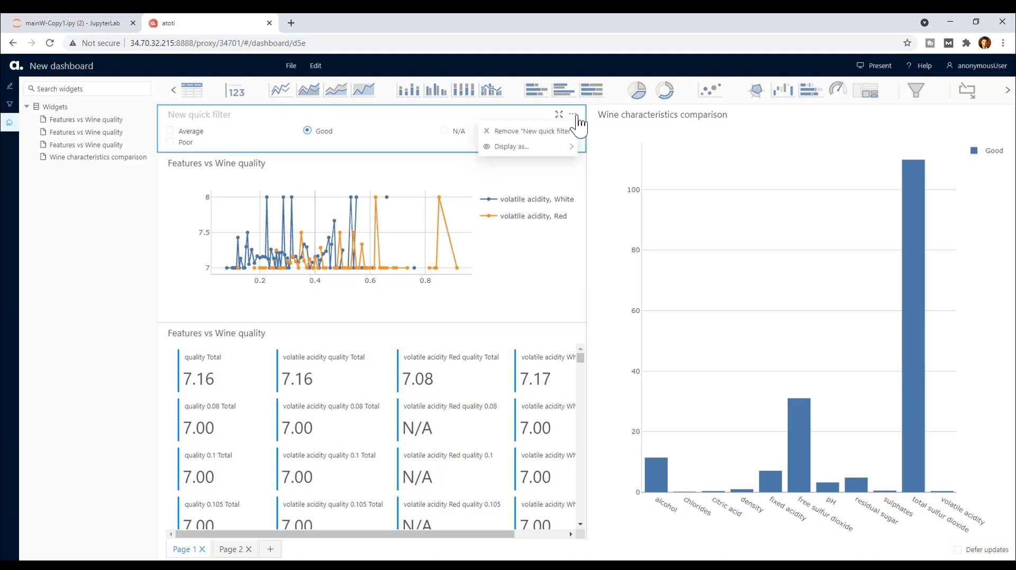
click(510, 147)
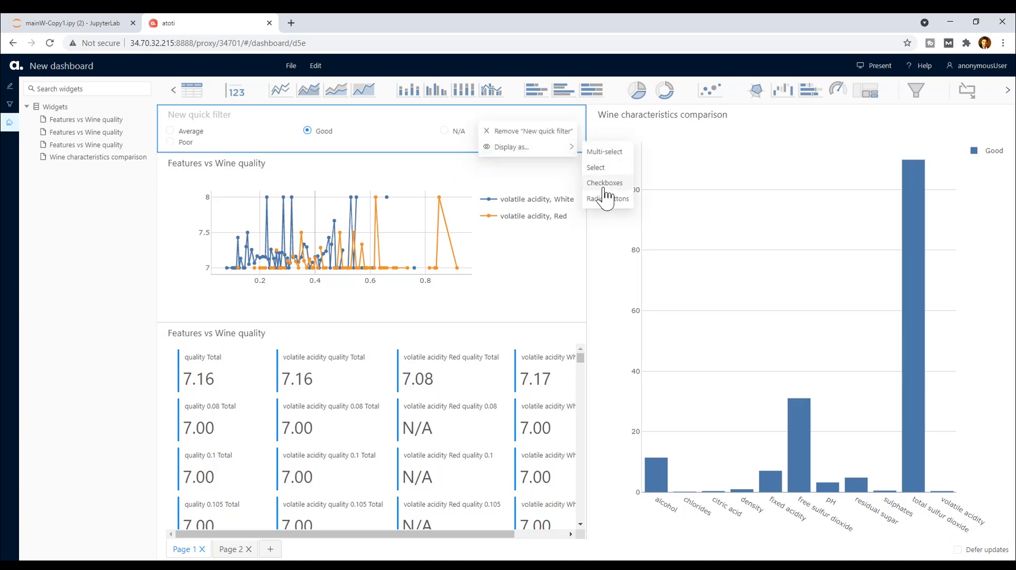
click(605, 183)
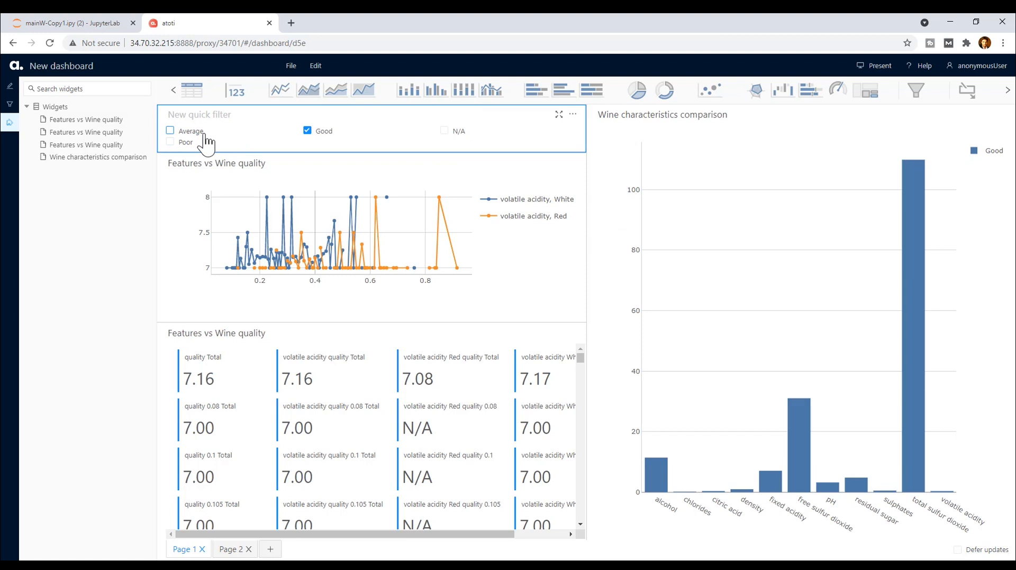
click(169, 131)
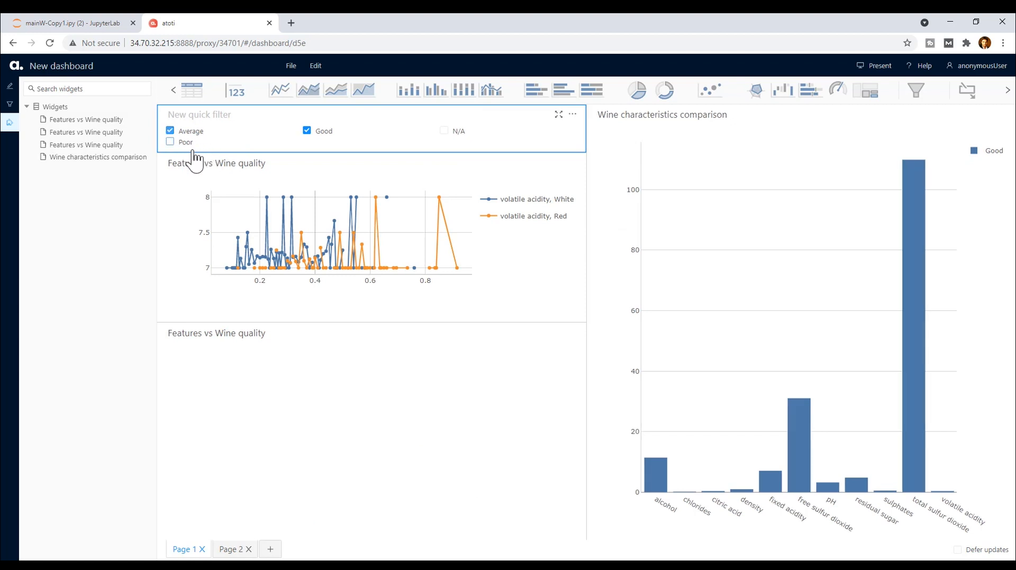
click(169, 142)
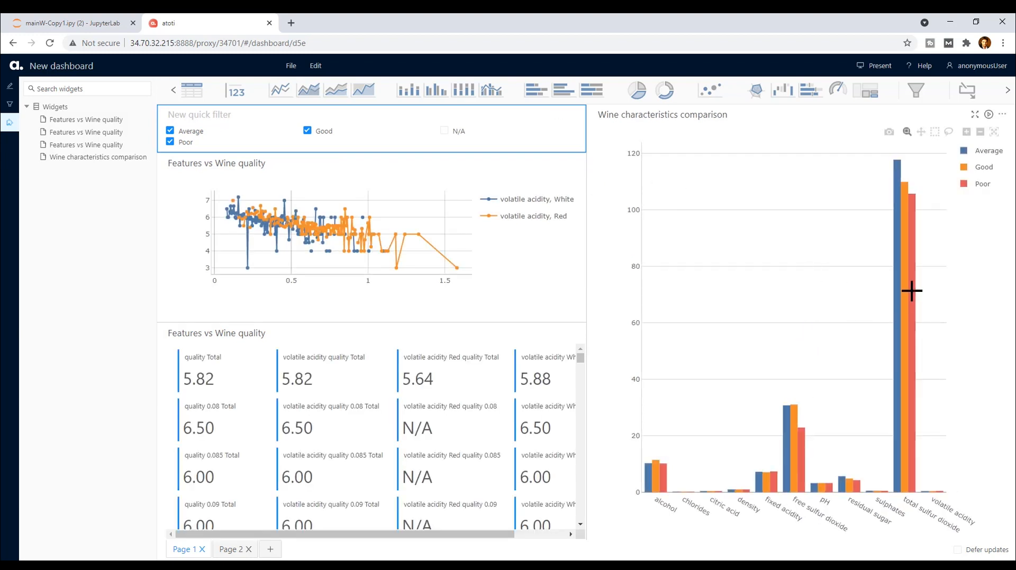
mouse_move(675, 256)
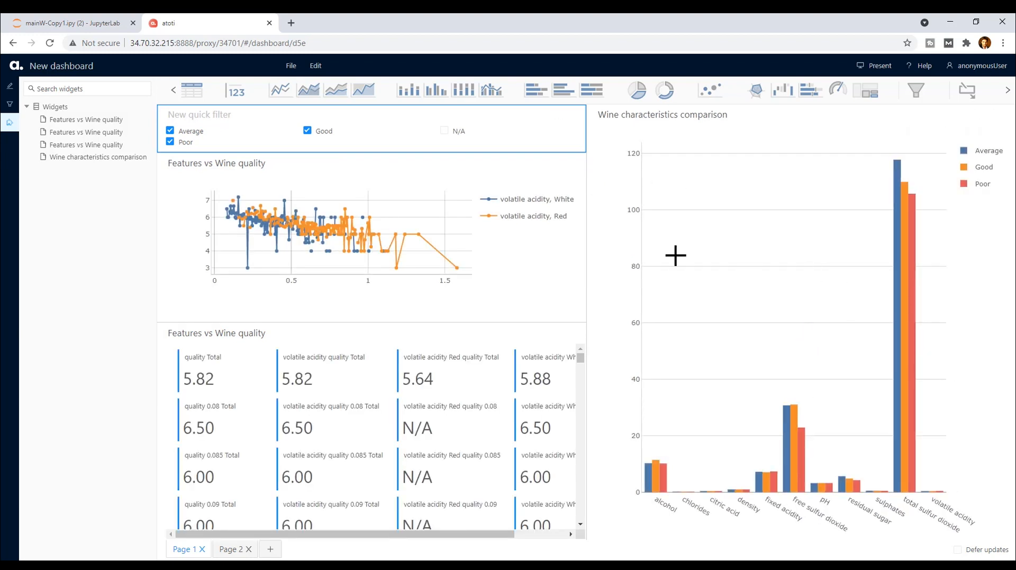